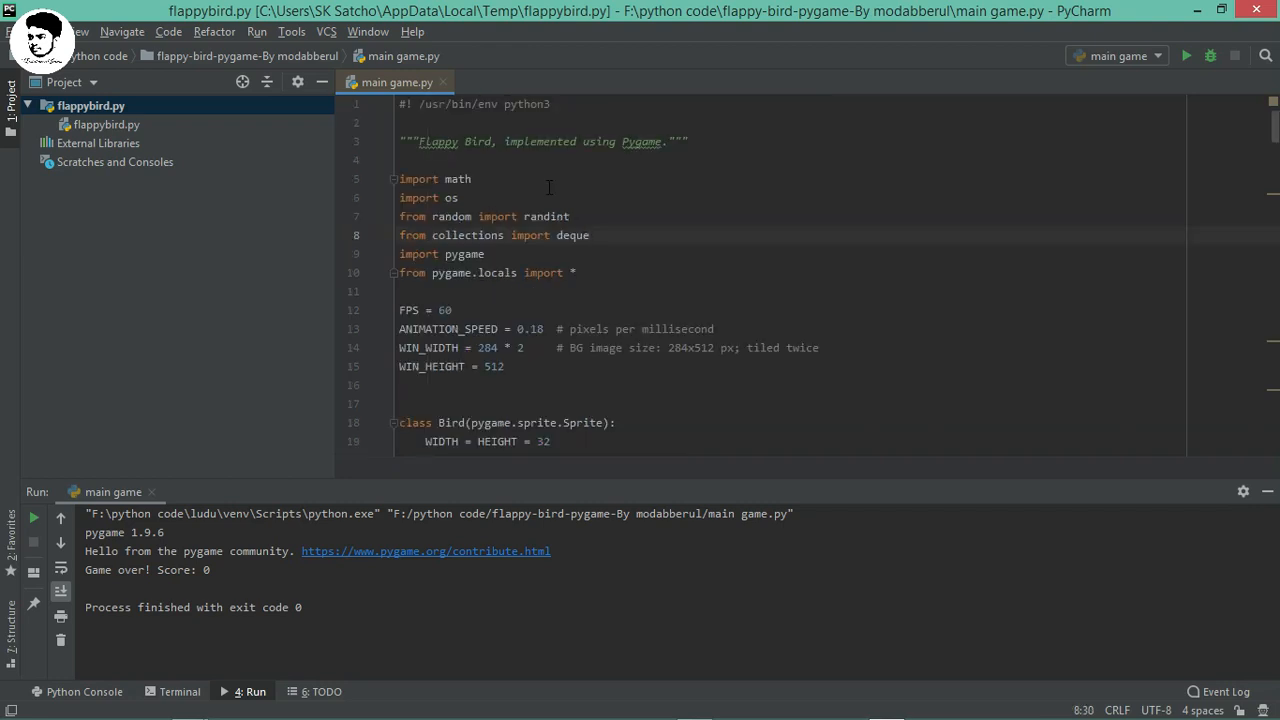
- Scroll main game.py down to the msec_to_frames function and the main() definition
left_click(478, 198)
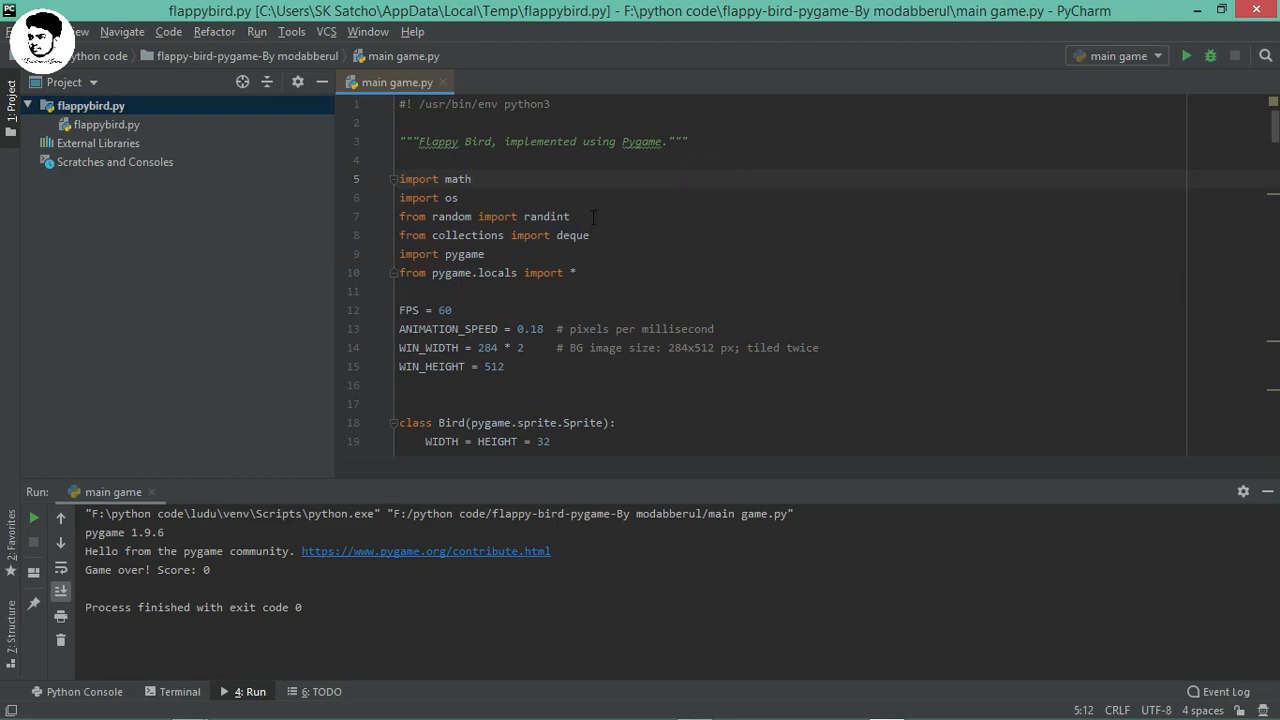
scroll("down", 3)
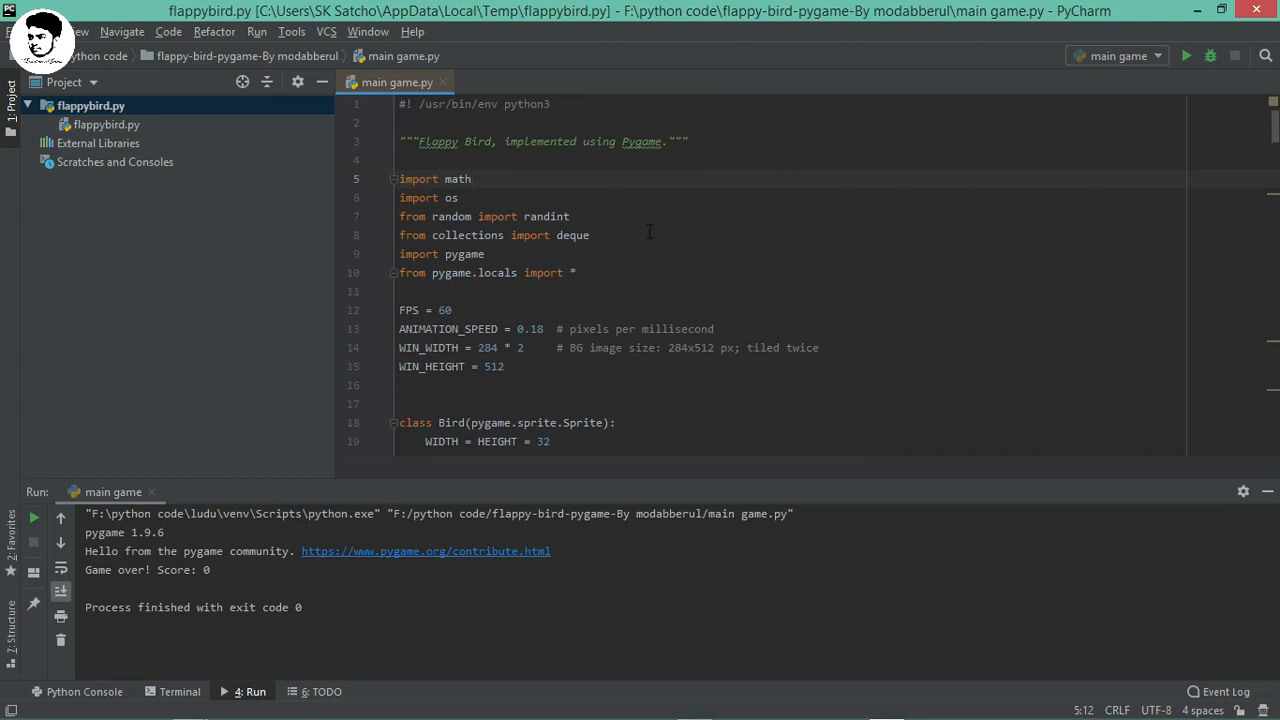
scroll("down", 3)
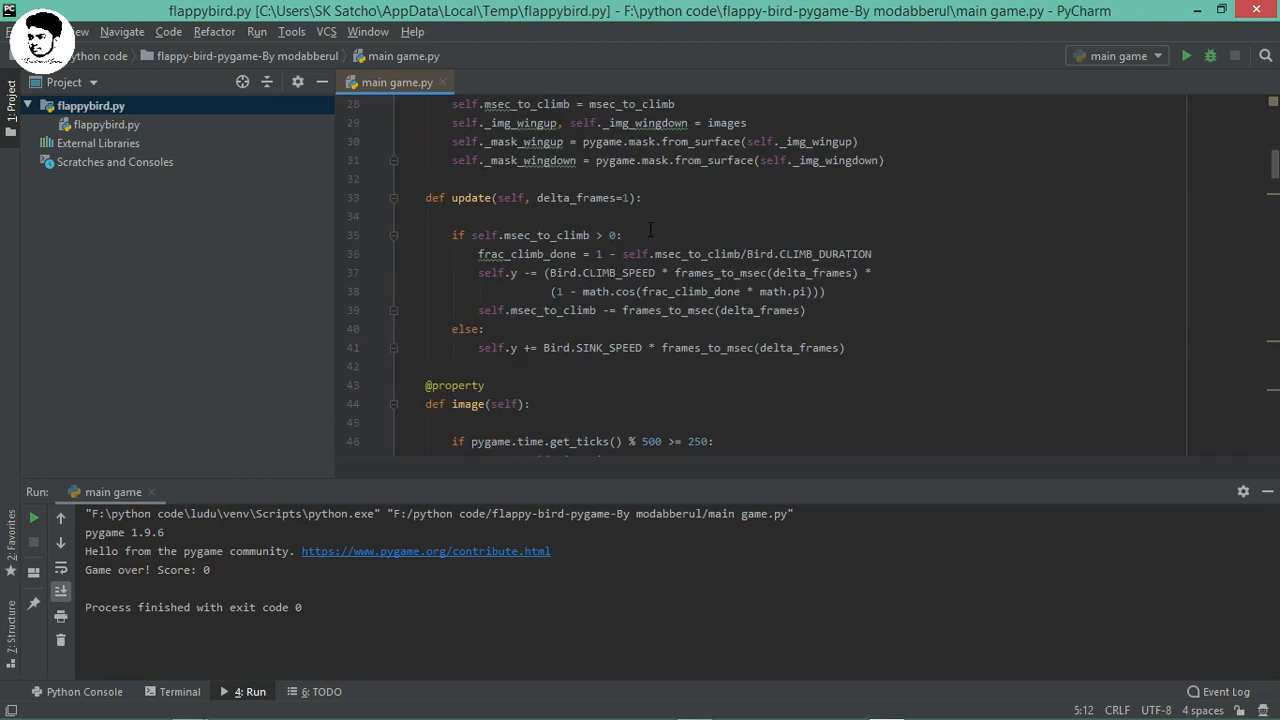
scroll("down", 3)
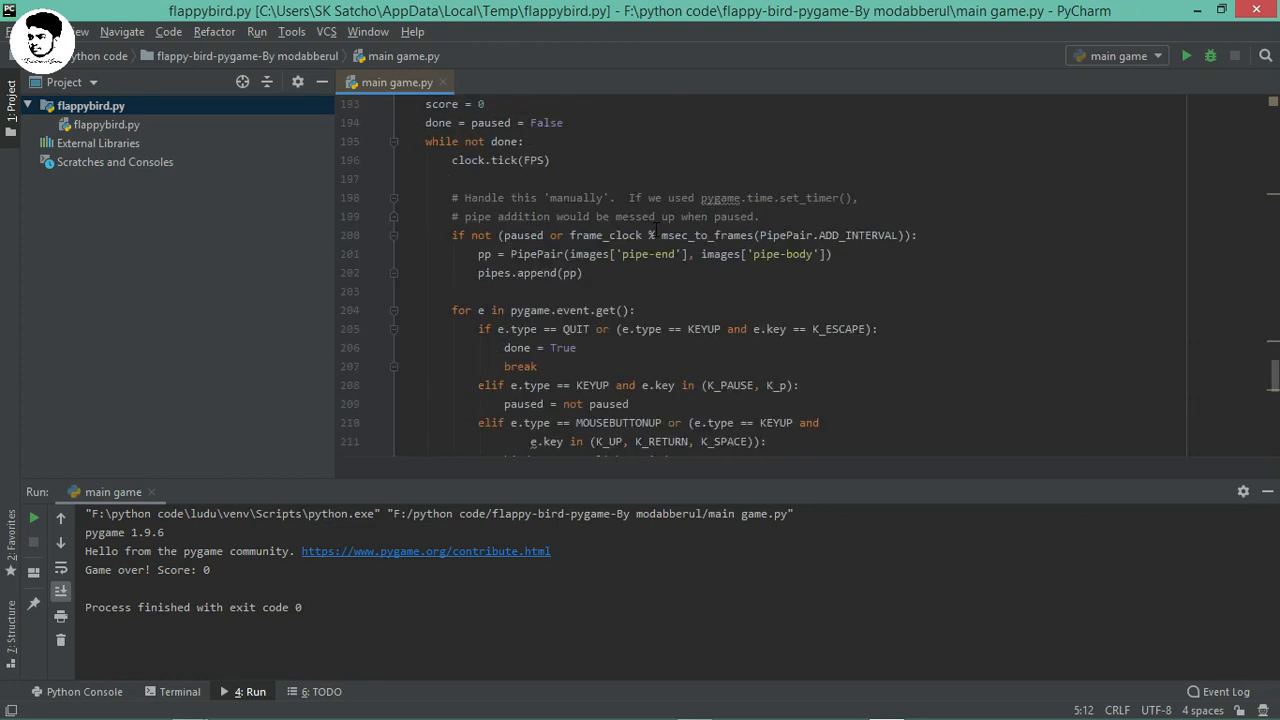
scroll("down", 3)
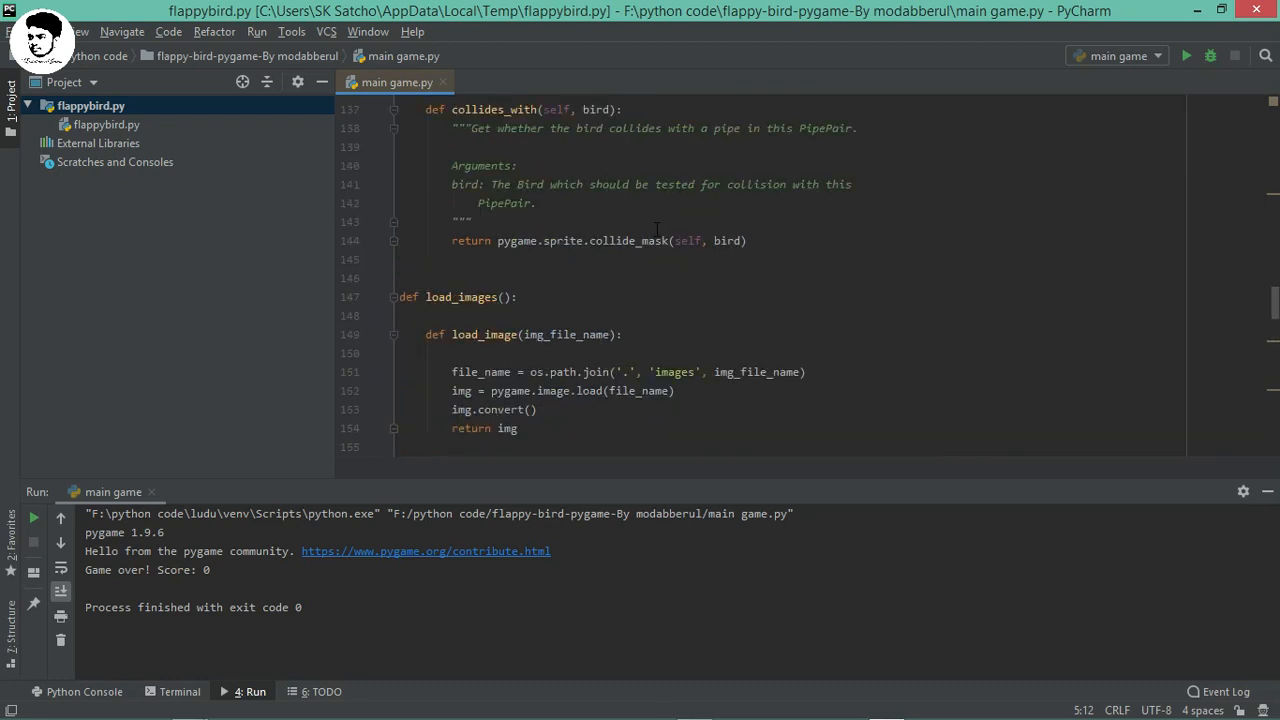
scroll("down", 3)
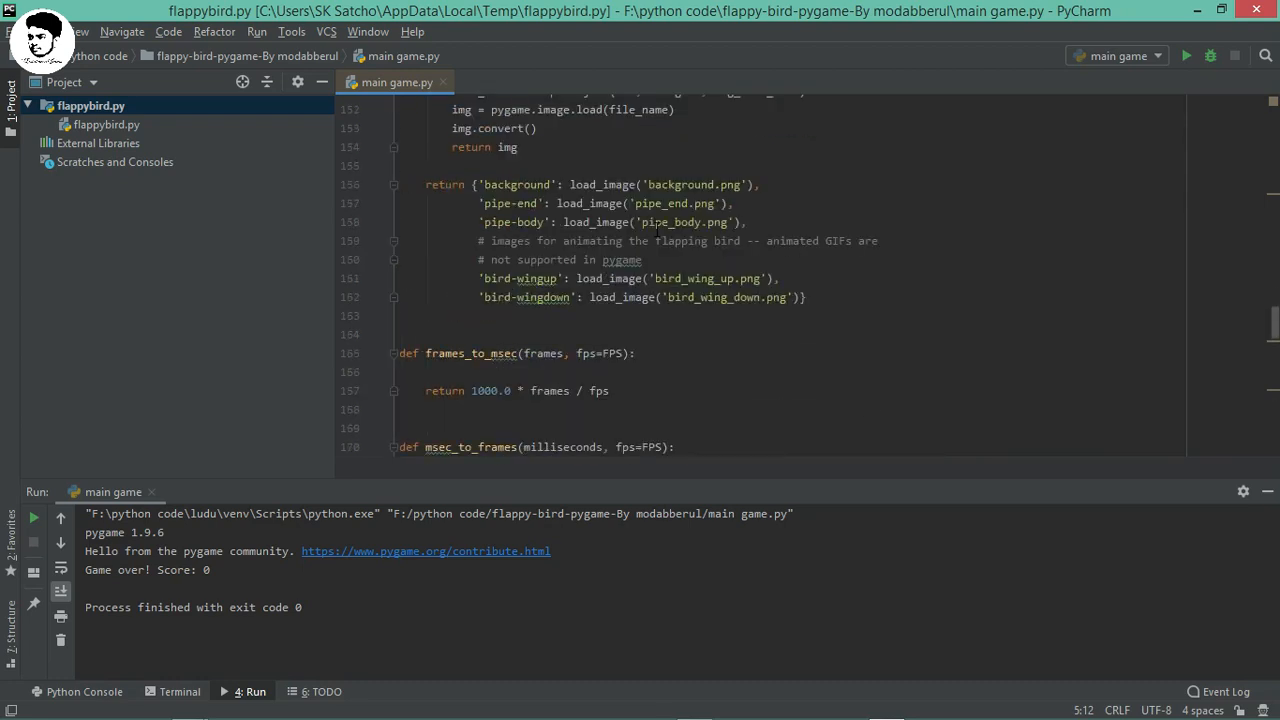
scroll("down", 3)
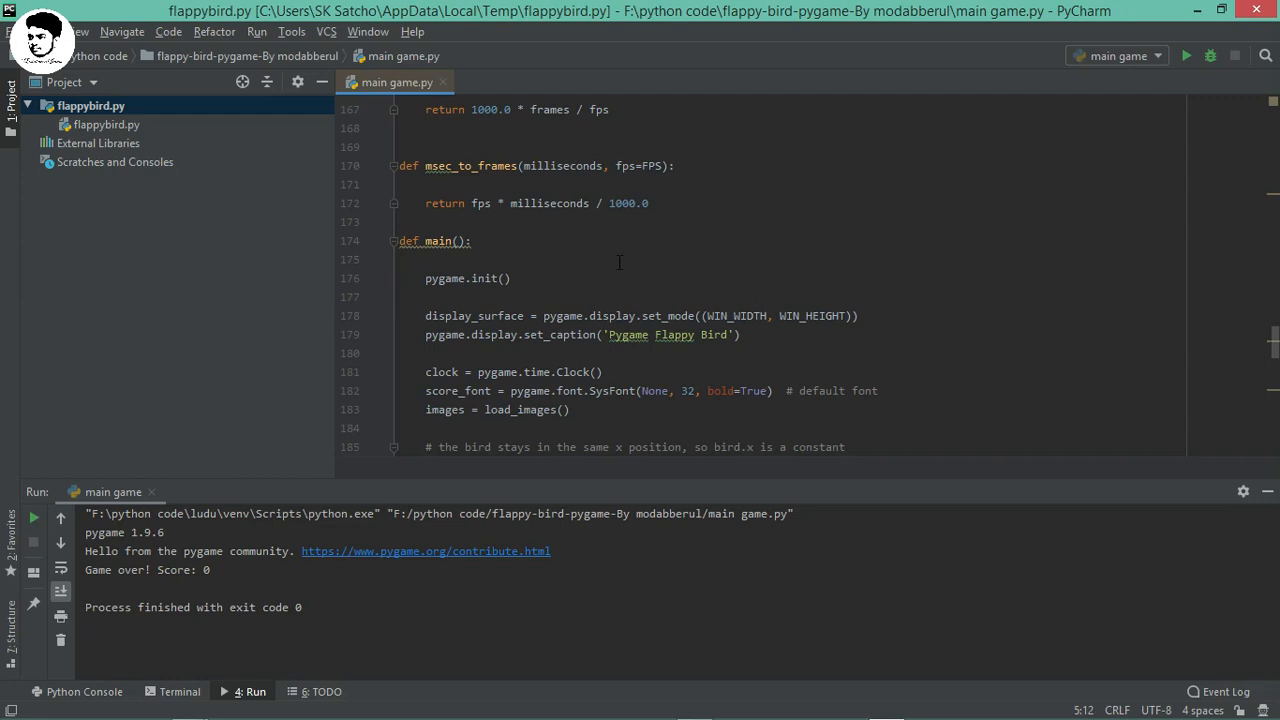
mouse_move(288, 272)
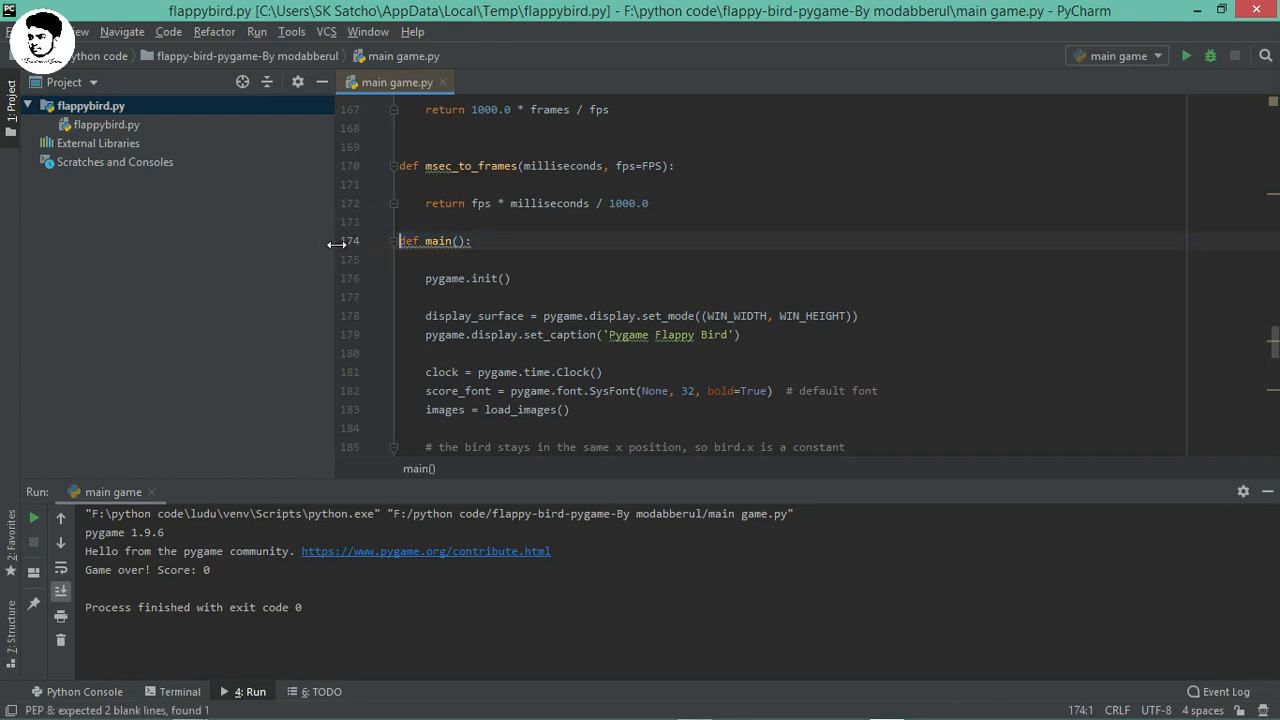
- Delete the def main(): header and pygame.init() lines below the msec_to_frames return line
left_click(470, 240)
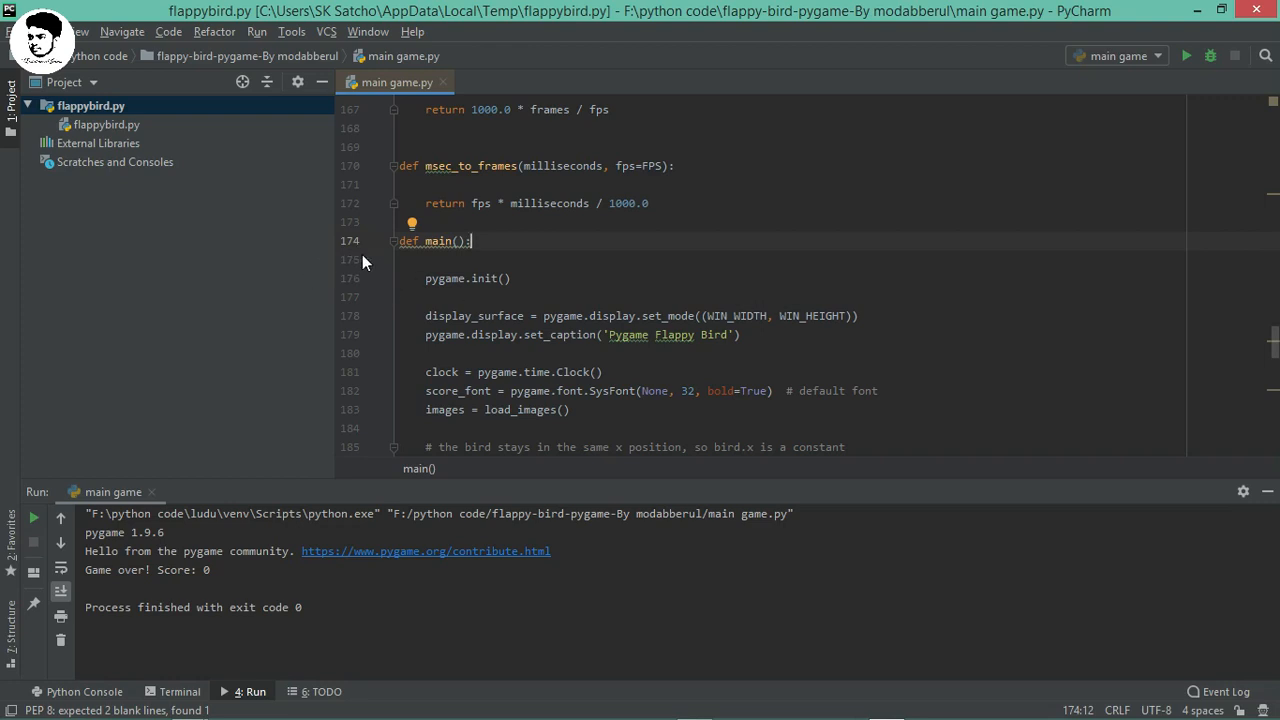
mouse_move(356, 266)
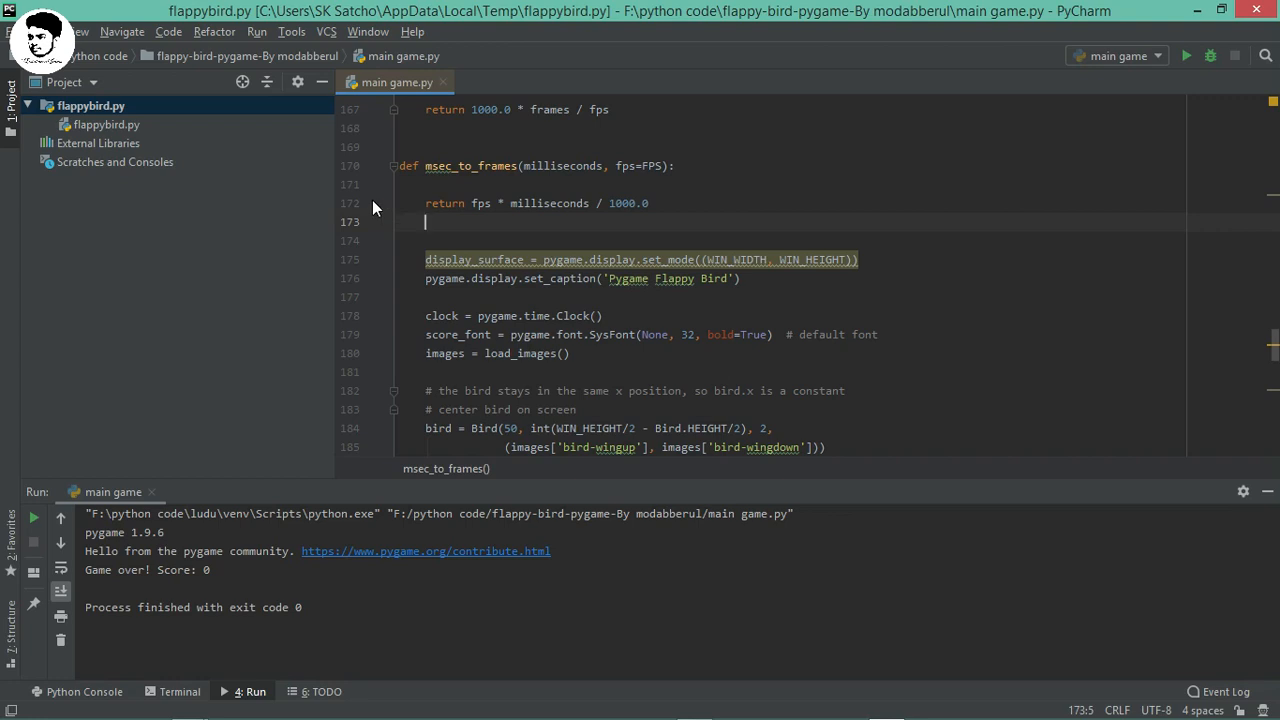
left_click(348, 204)
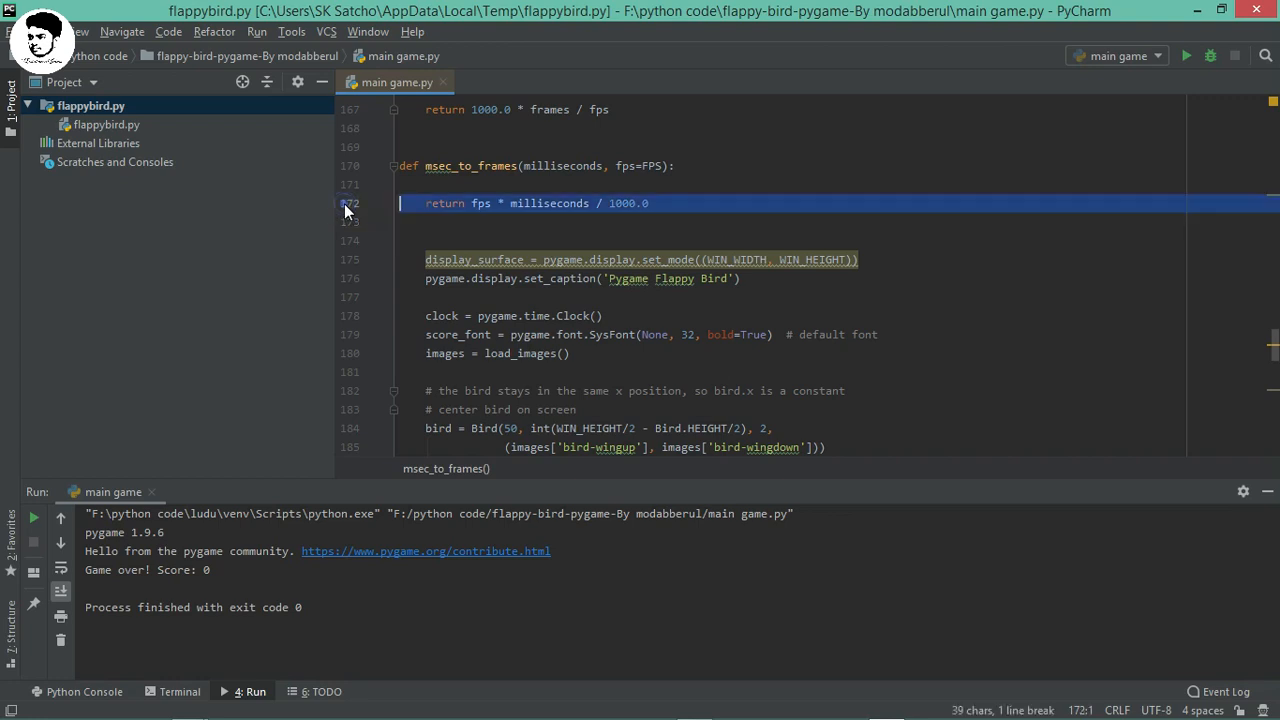
left_click(522, 240)
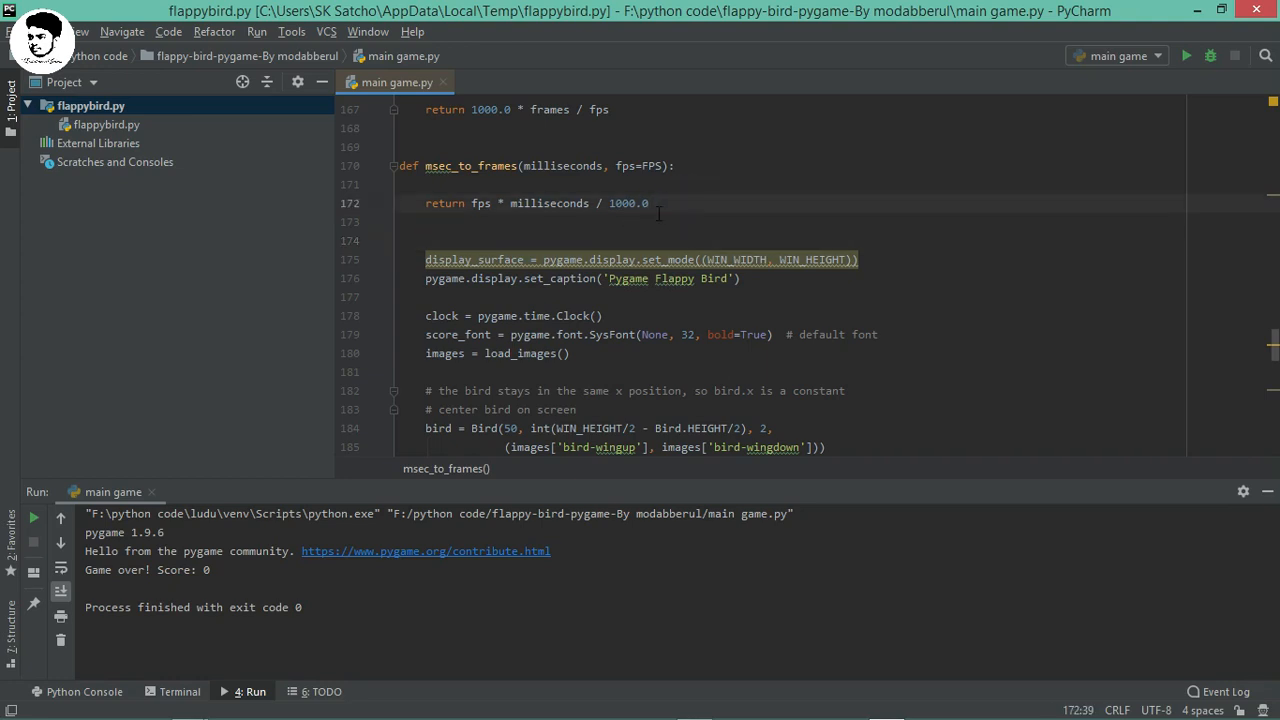
mouse_move(528, 206)
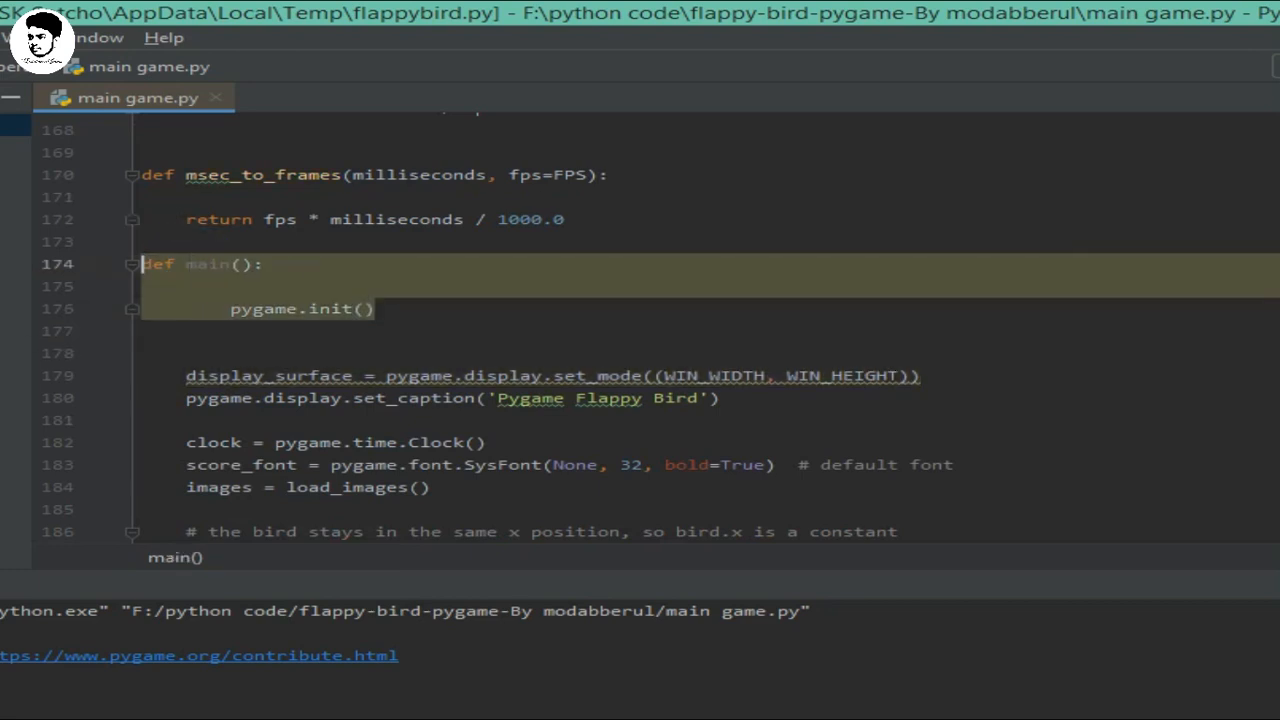
- Re-enter pygame.init() under def main(): and bring up the Run menu
left_click(220, 308)
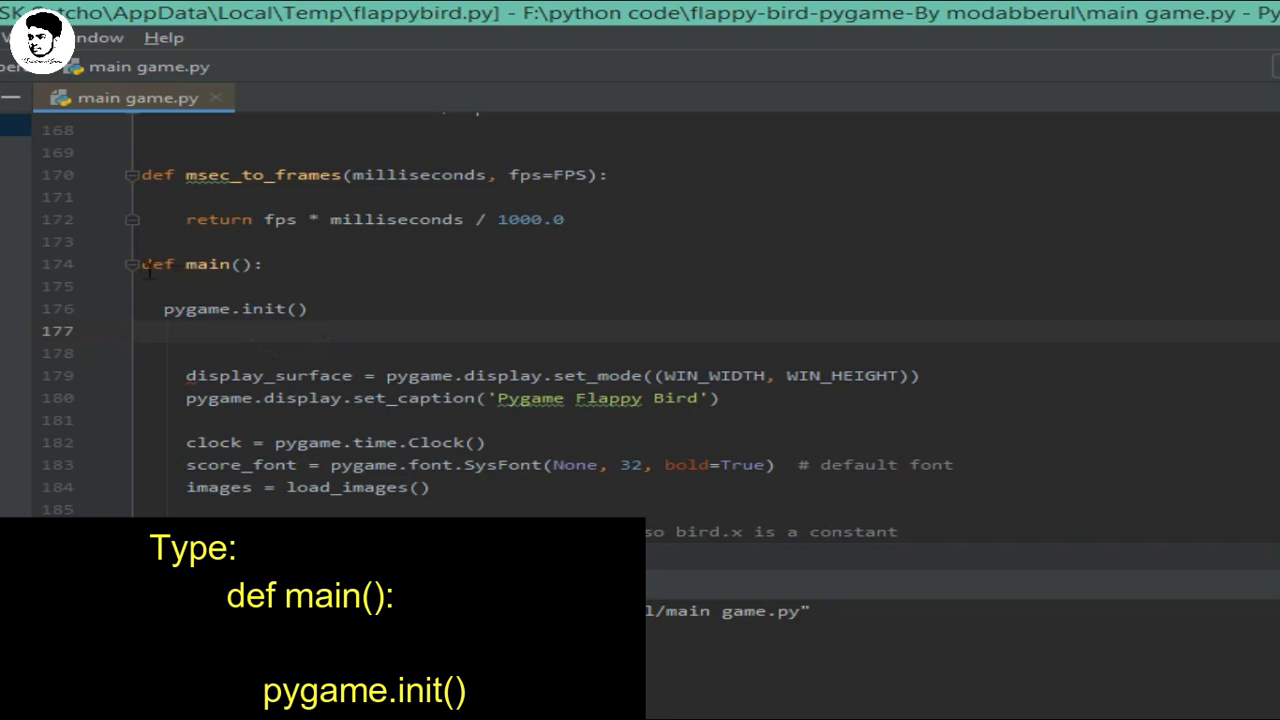
left_click(256, 32)
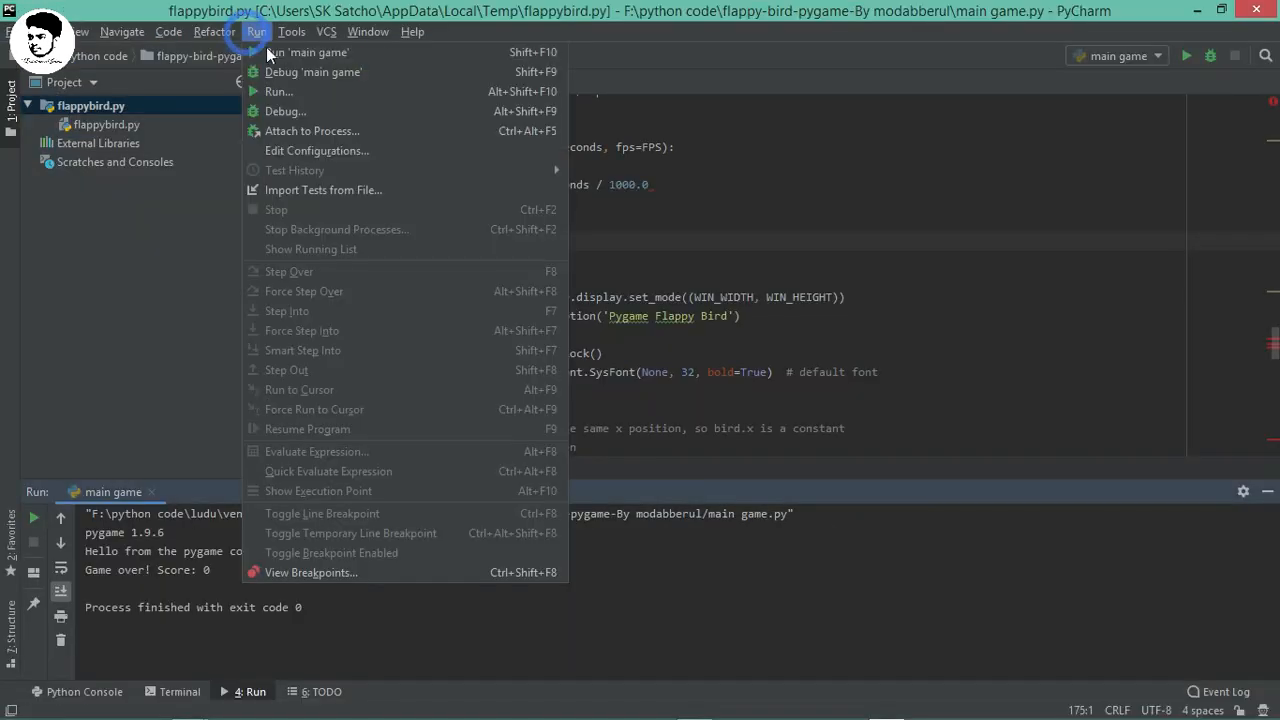
- Run 'main game', hit the IndentationError at line 178, and reindent the pygame.init() and display_surface lines
left_click(314, 52)
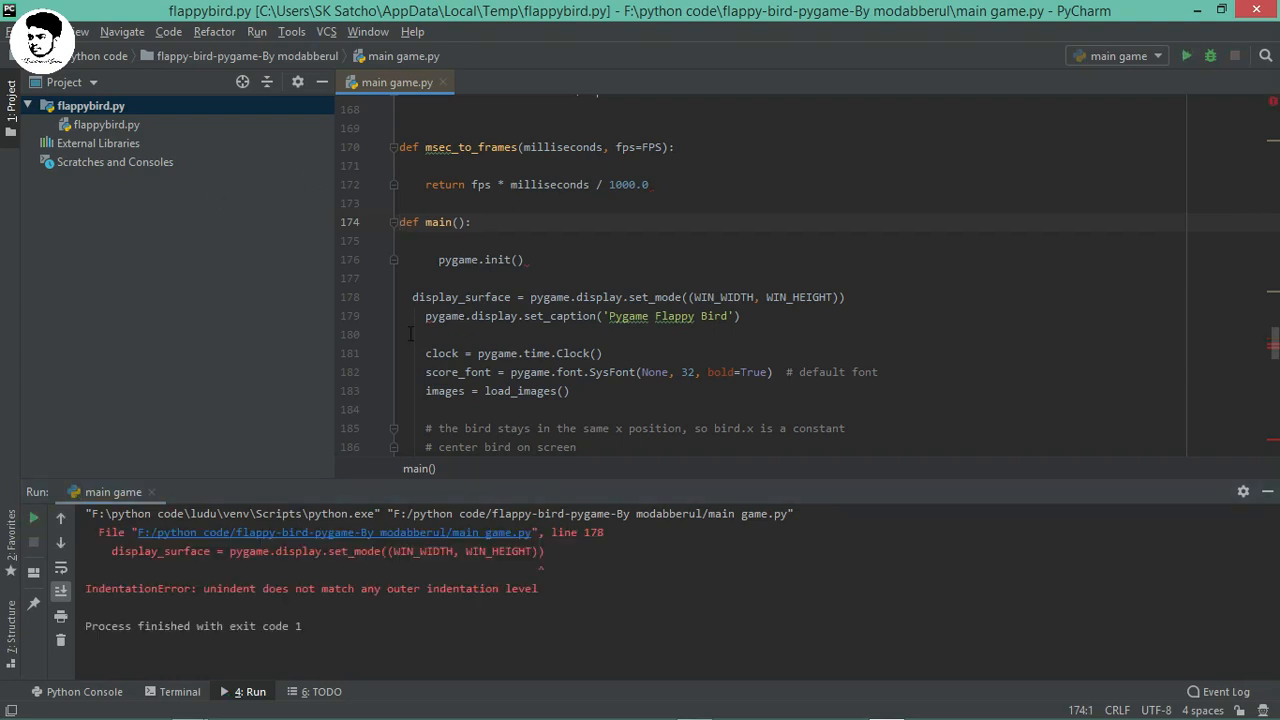
left_click(436, 260)
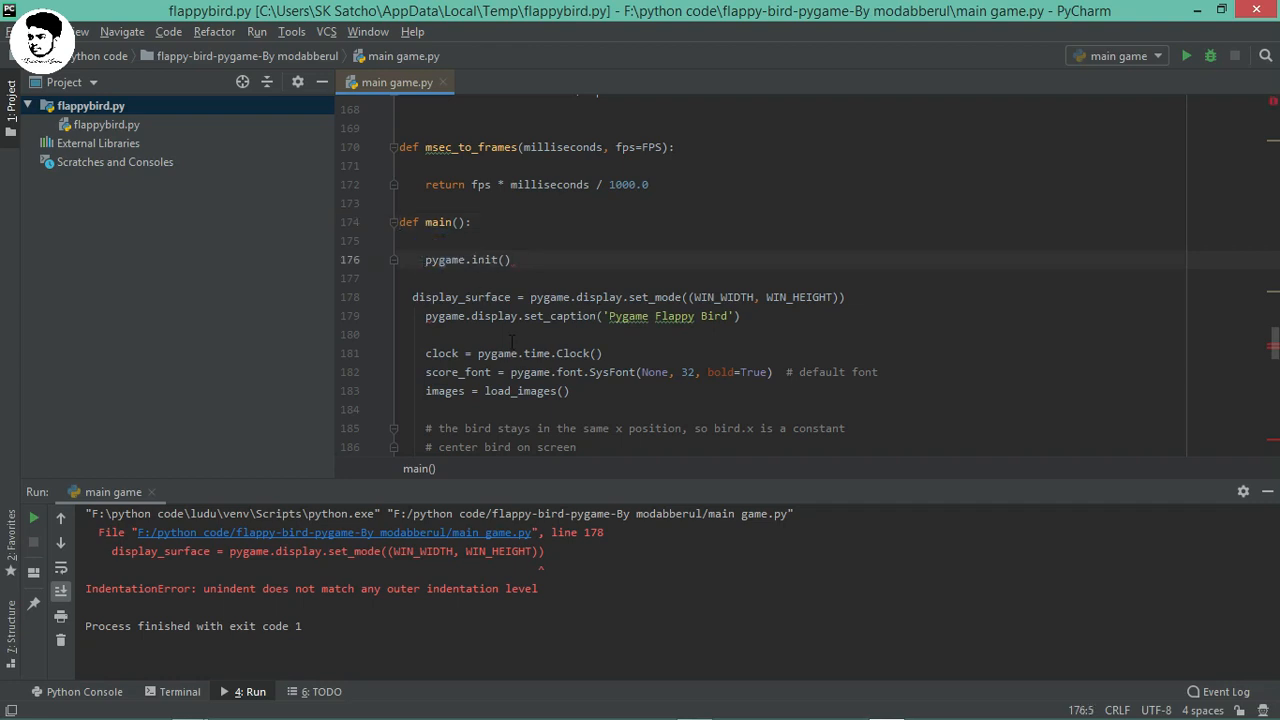
left_click(416, 278)
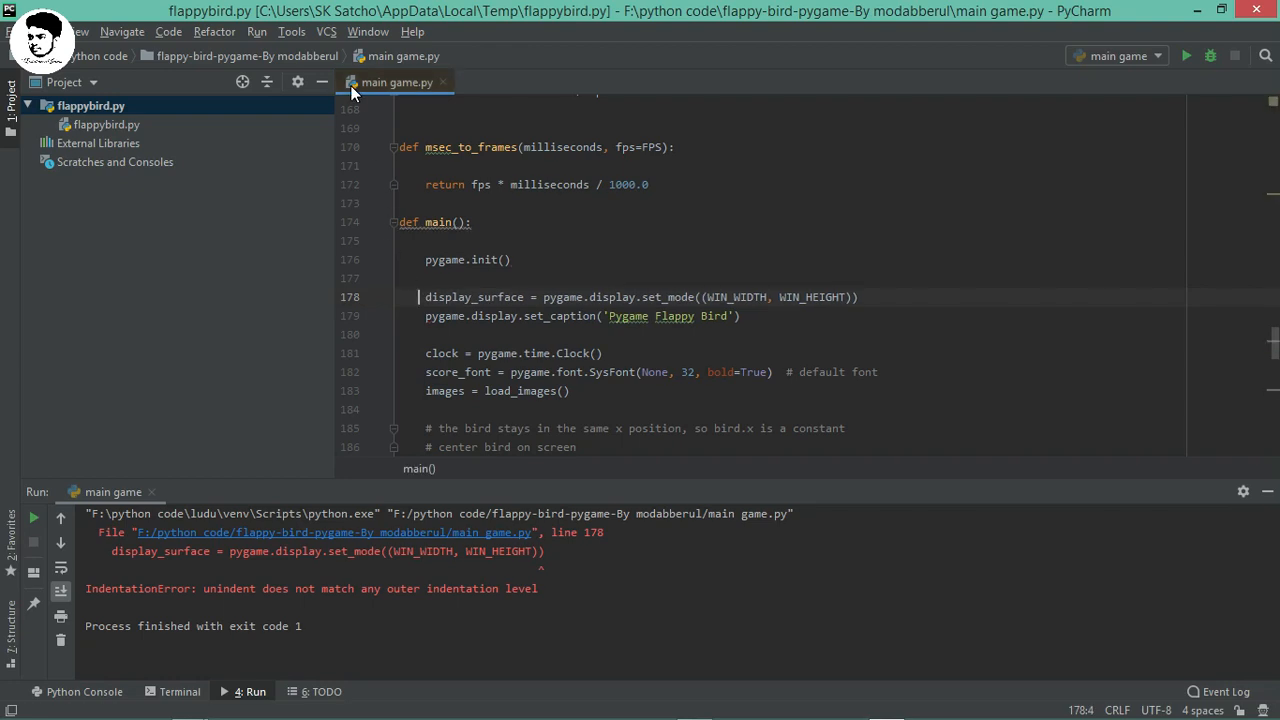
- Launch 'main game' so the Flappy Bird window opens
left_click(256, 32)
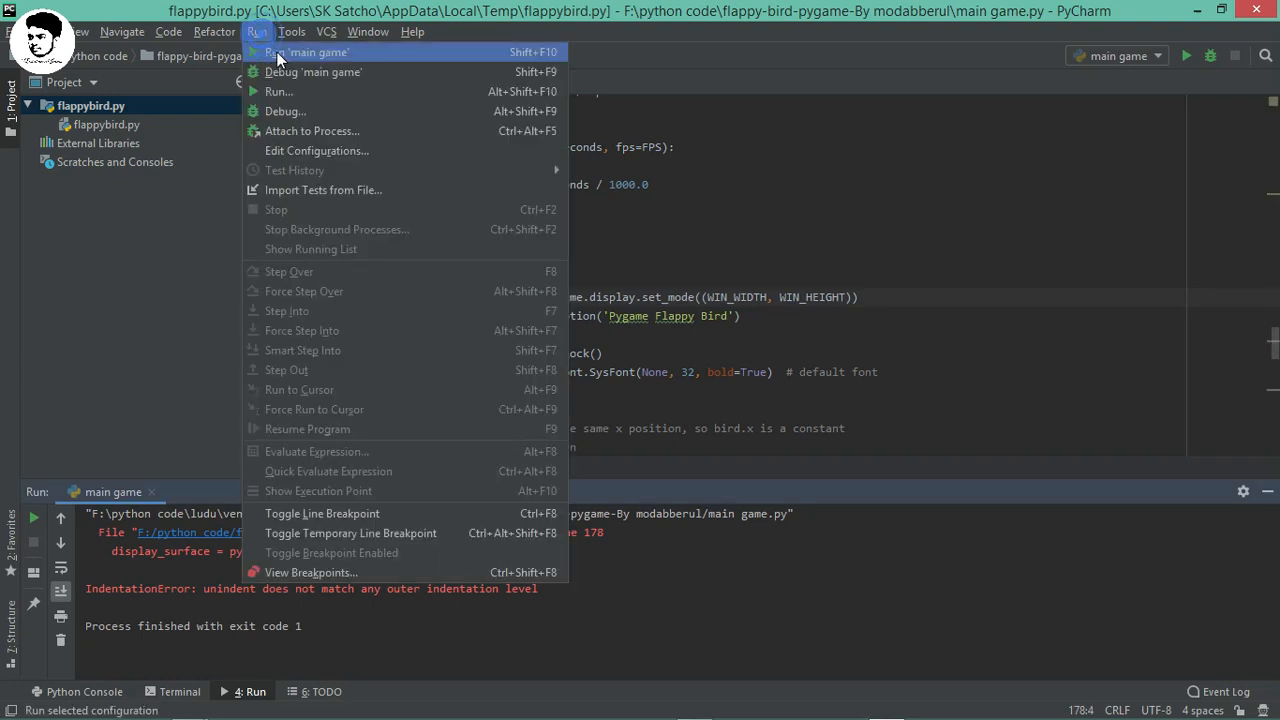
left_click(304, 52)
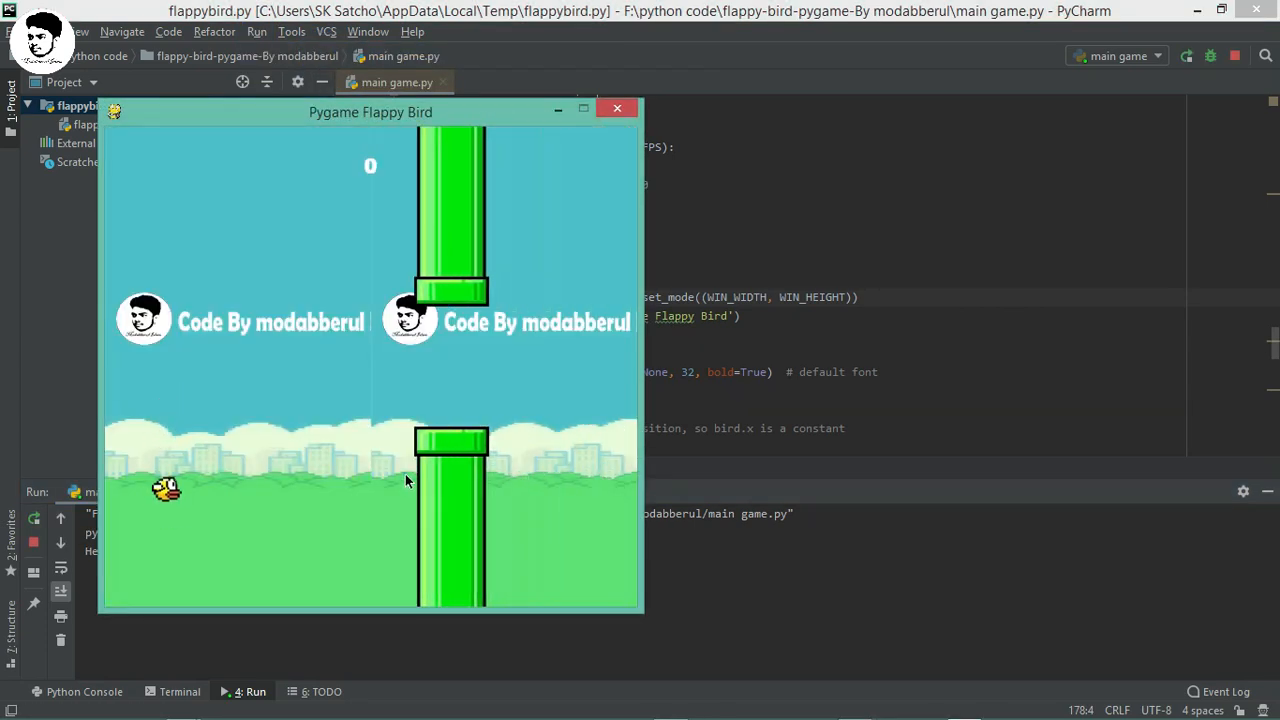
left_click(616, 108)
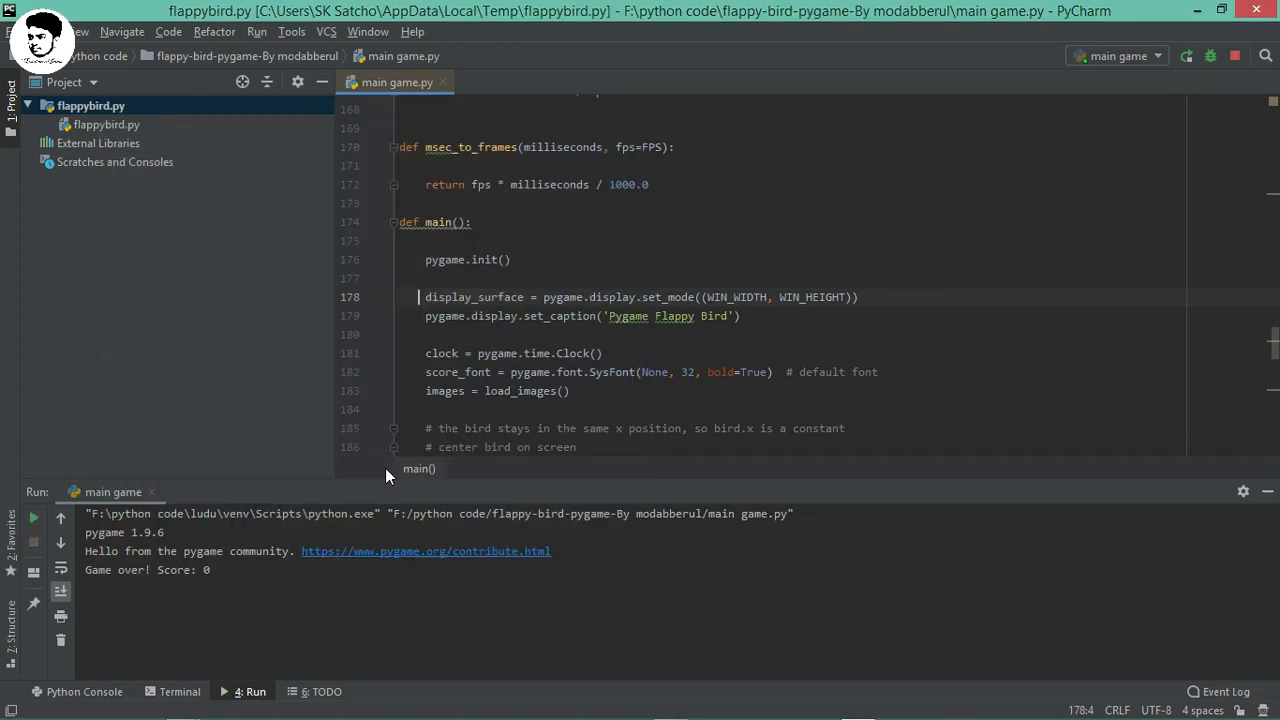
- Run the main game script again and click in the game window to flap the bird
left_click(256, 32)
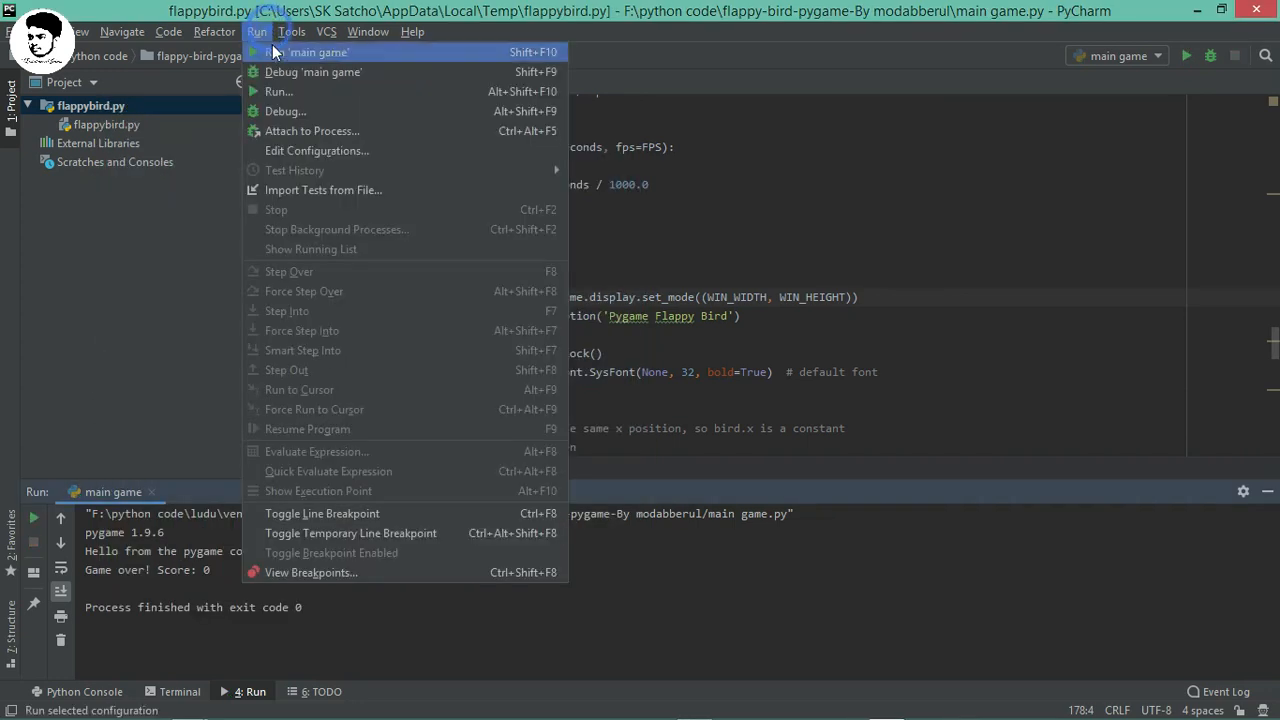
left_click(318, 52)
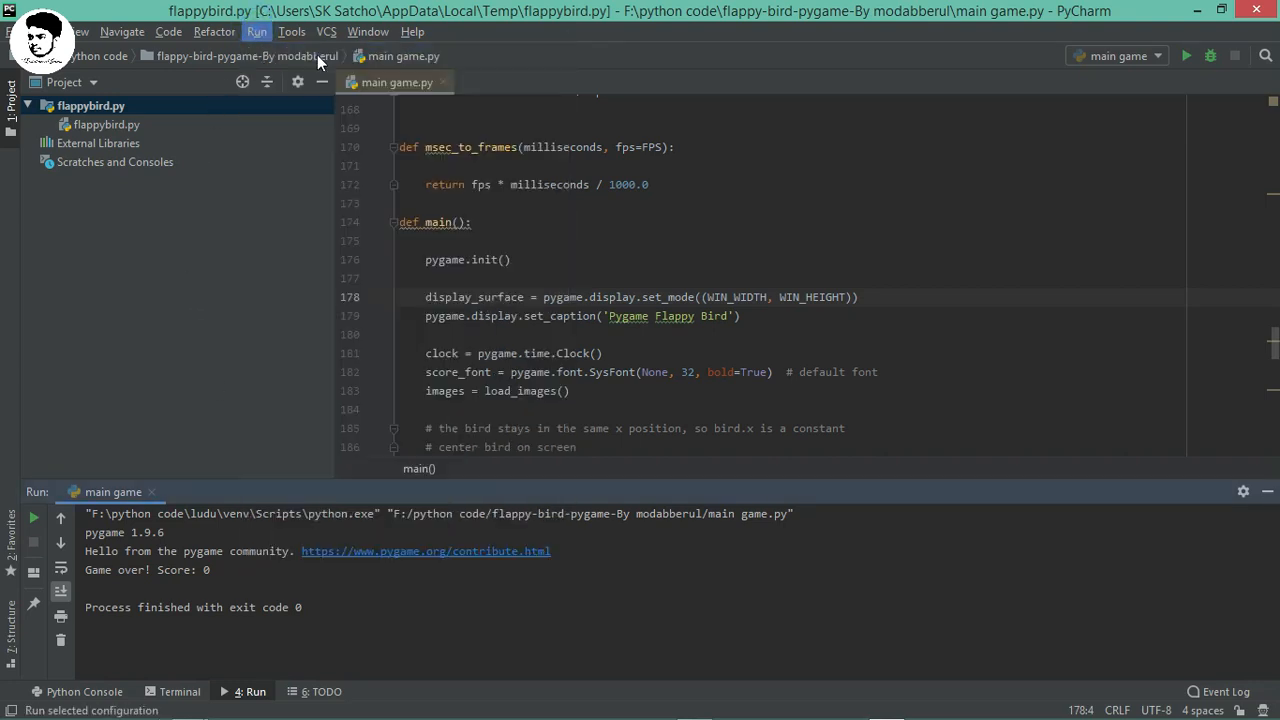
left_click(1186, 56)
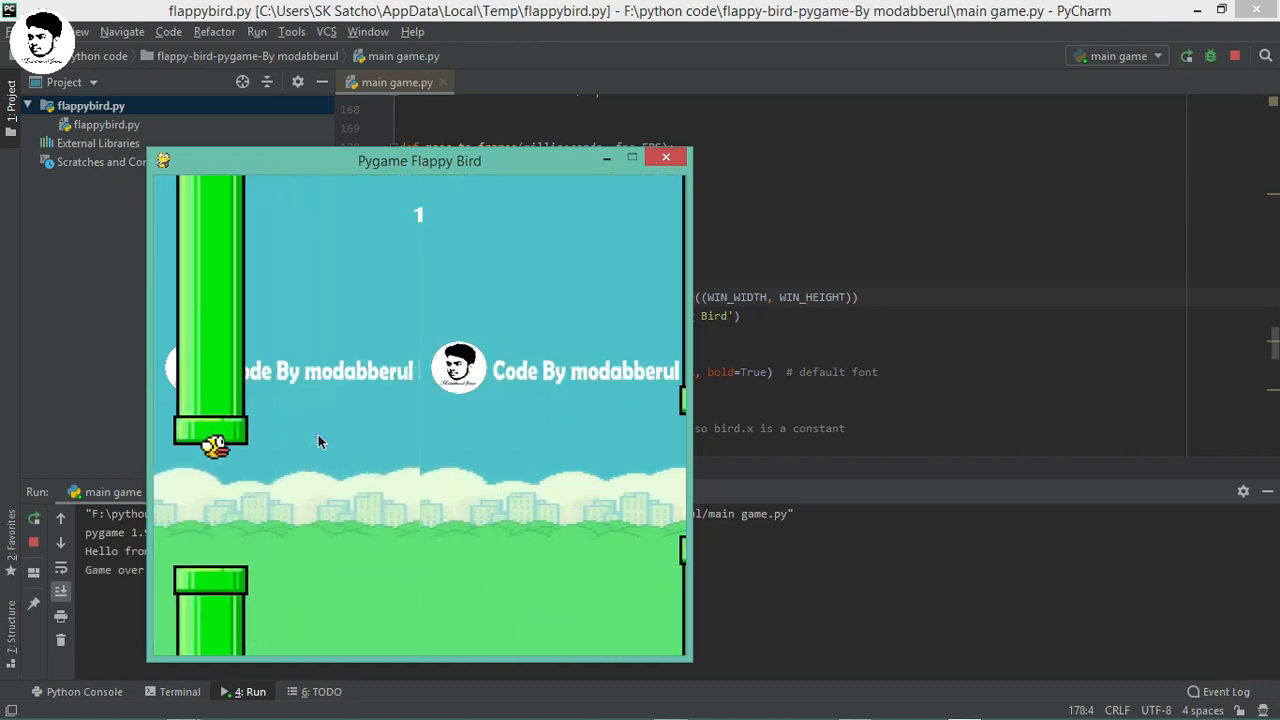
left_click(664, 156)
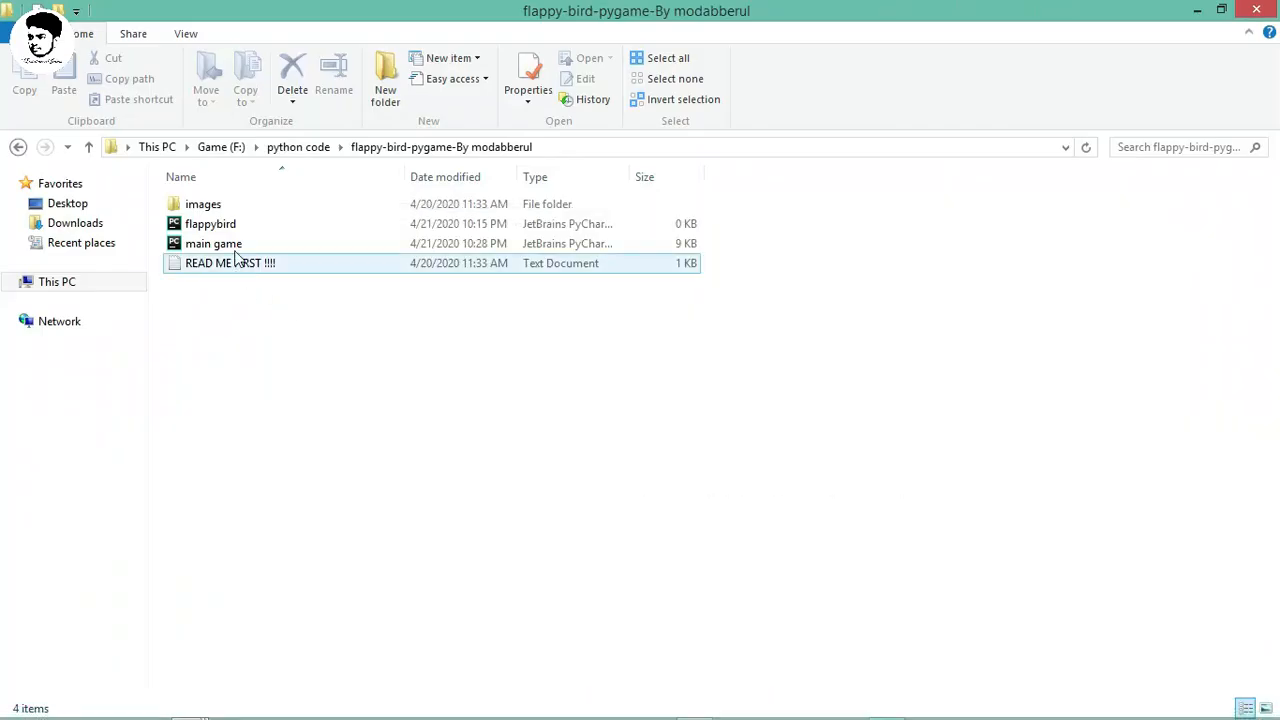
double_click(204, 204)
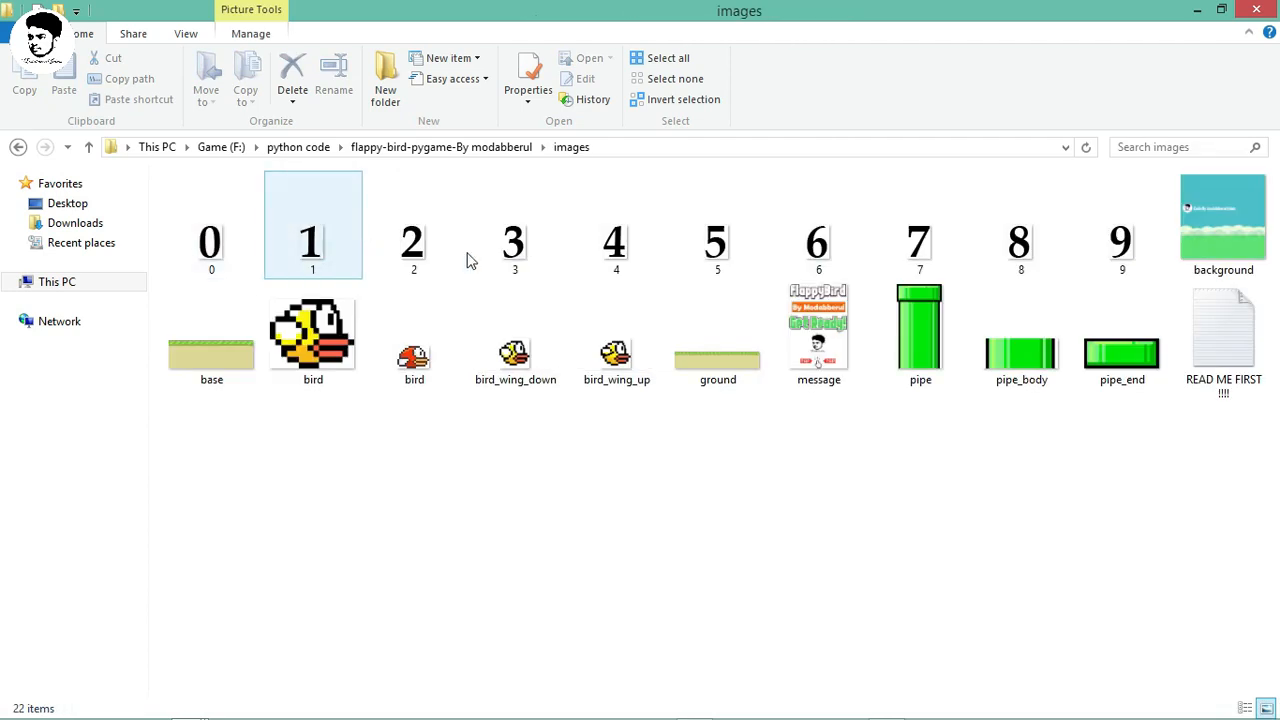
left_click(1124, 442)
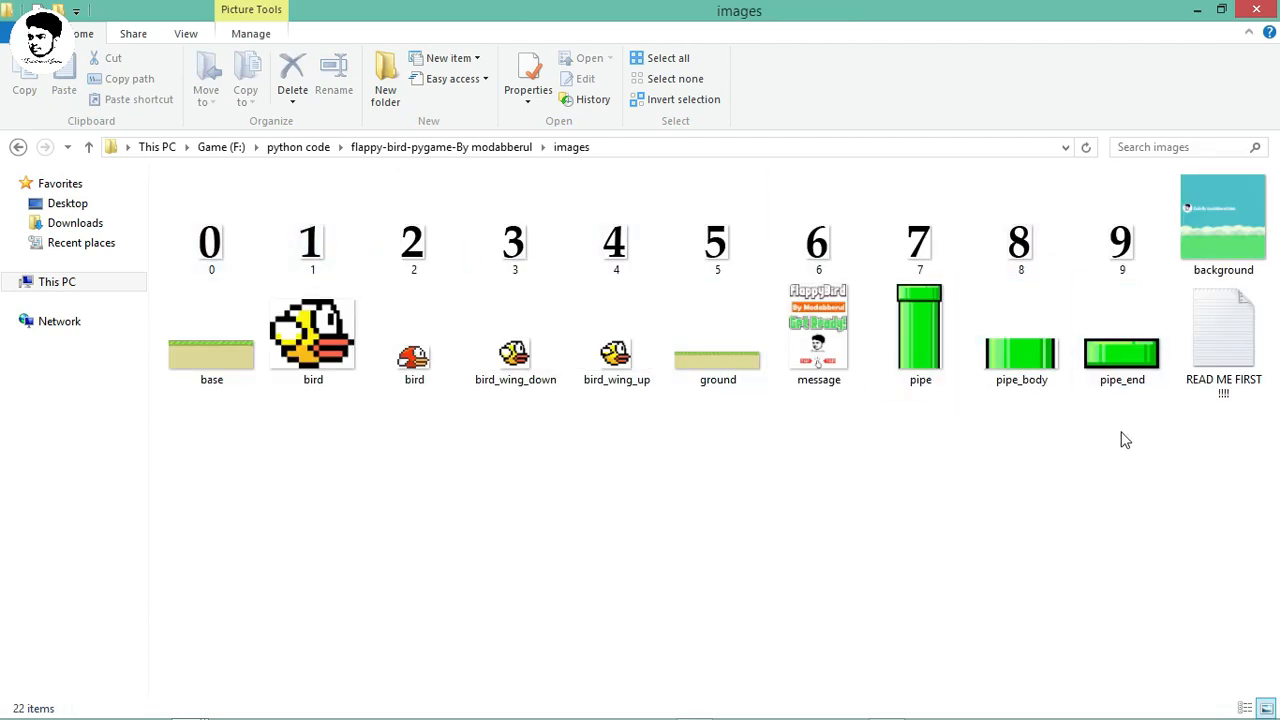
left_click(1224, 340)
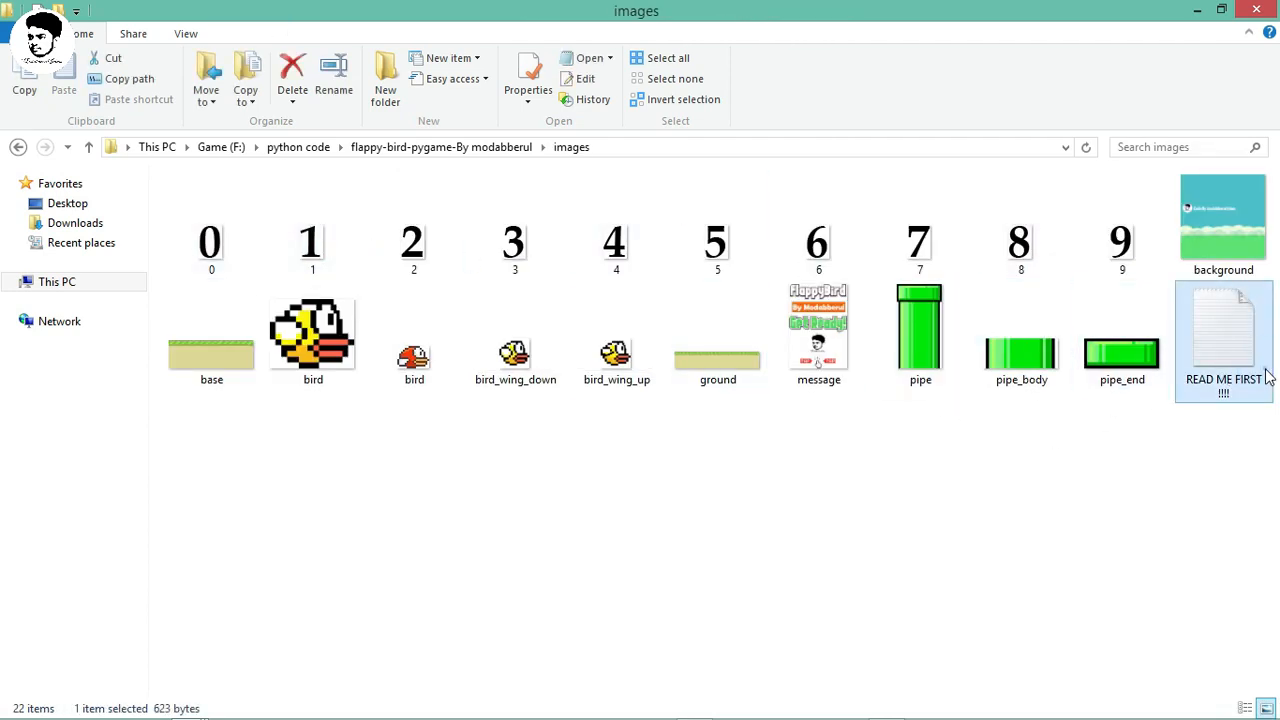
double_click(1224, 336)
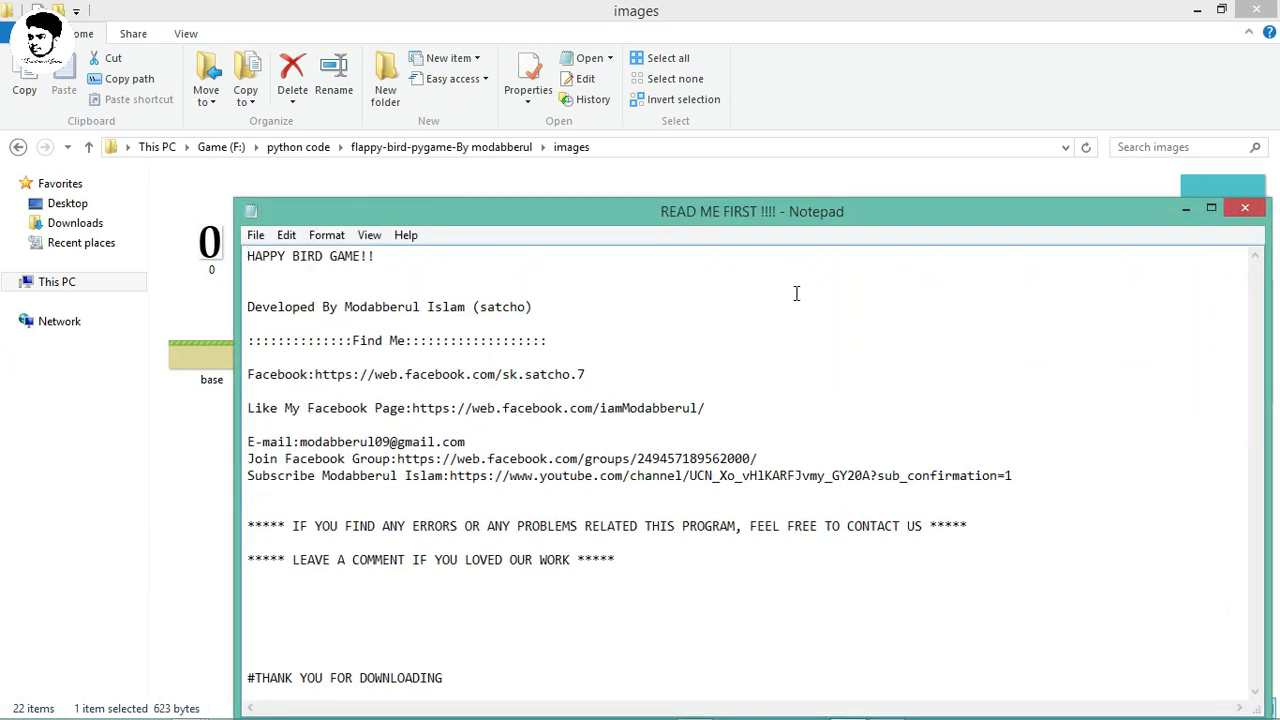
left_click(1244, 206)
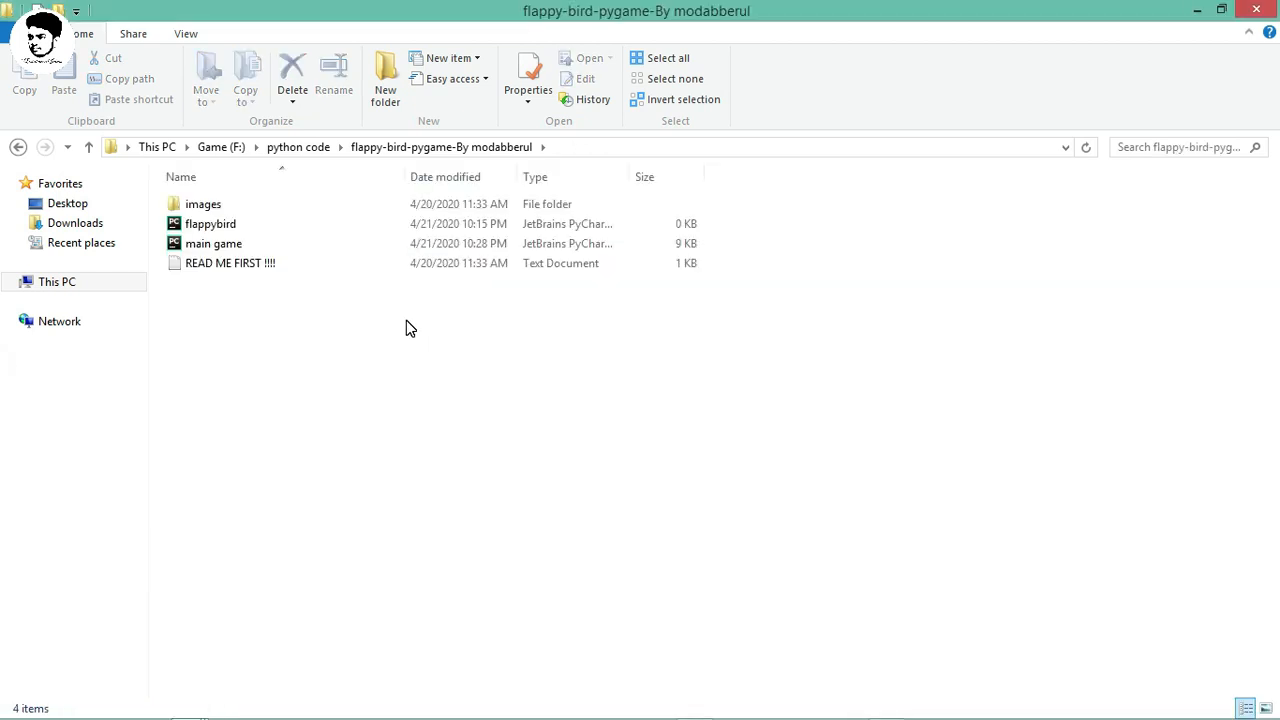
mouse_move(352, 294)
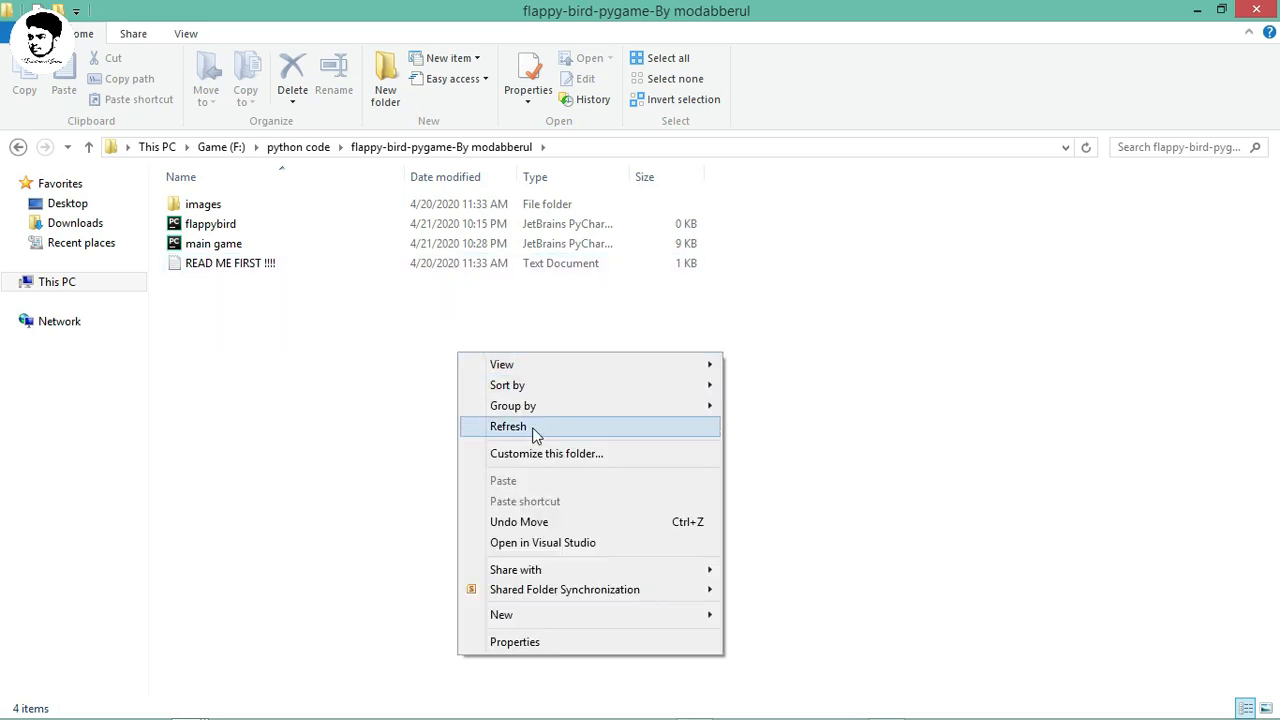
double_click(204, 204)
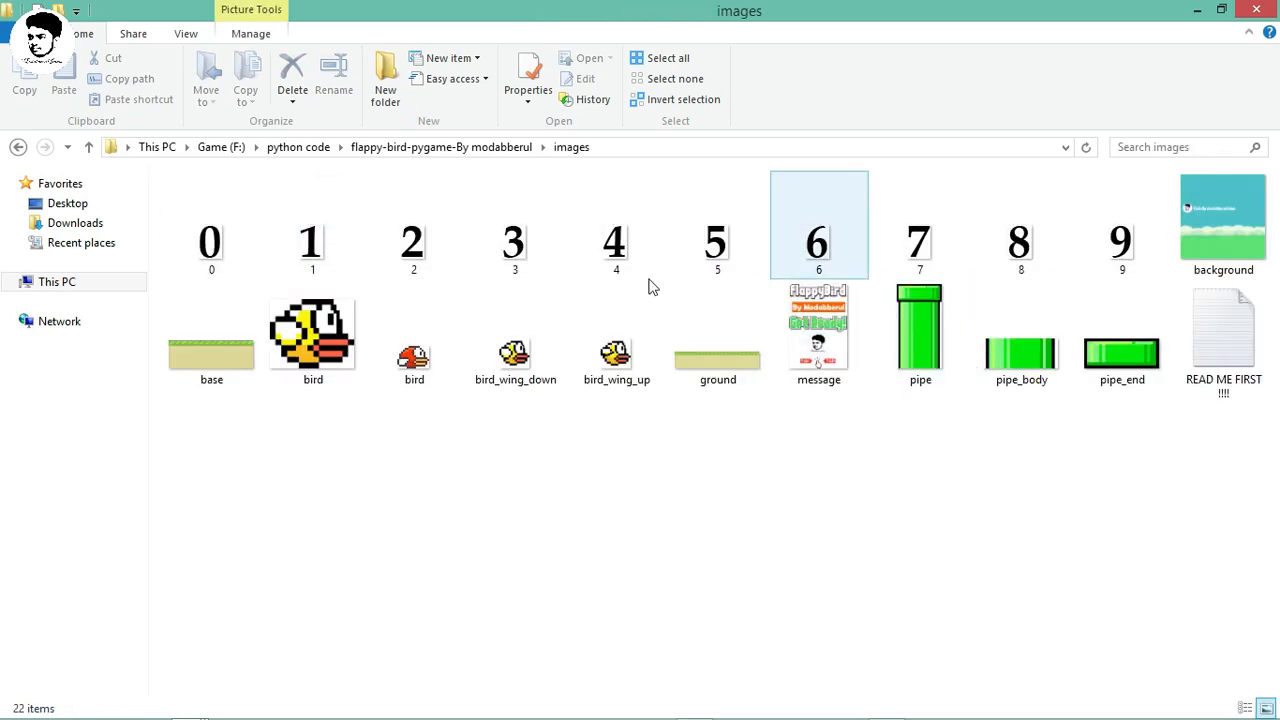
left_click(18, 148)
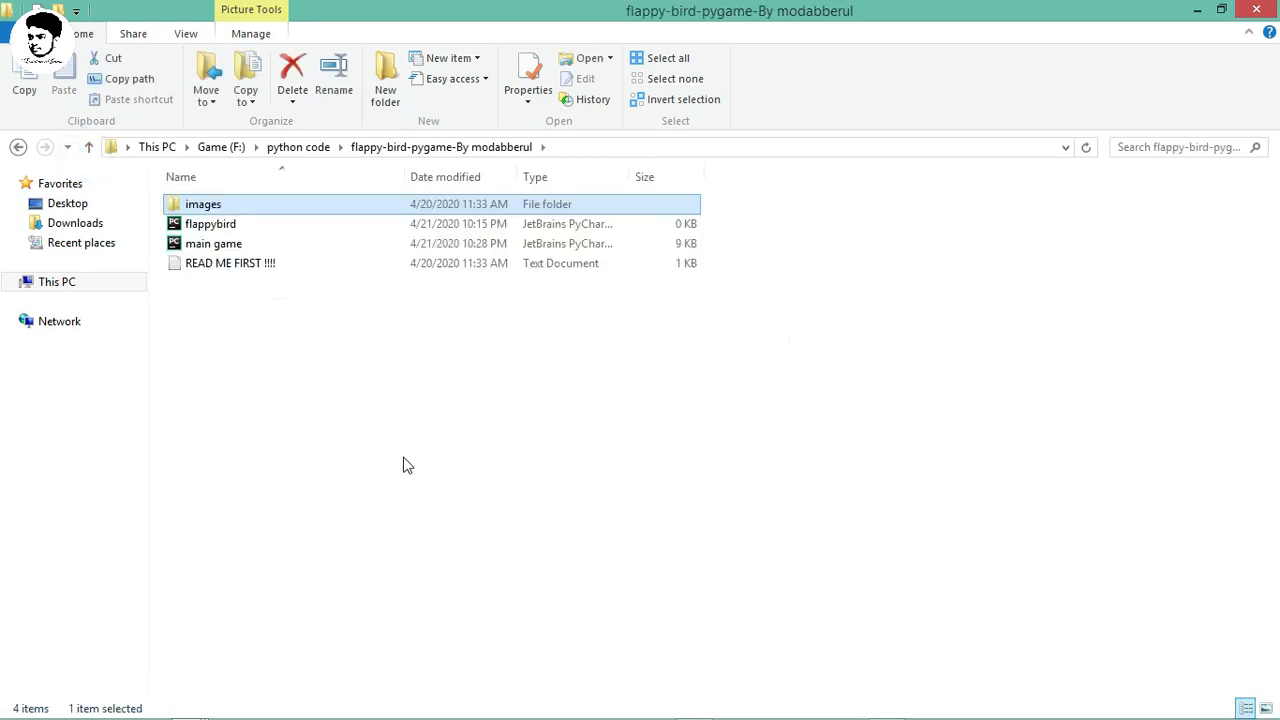
mouse_move(886, 708)
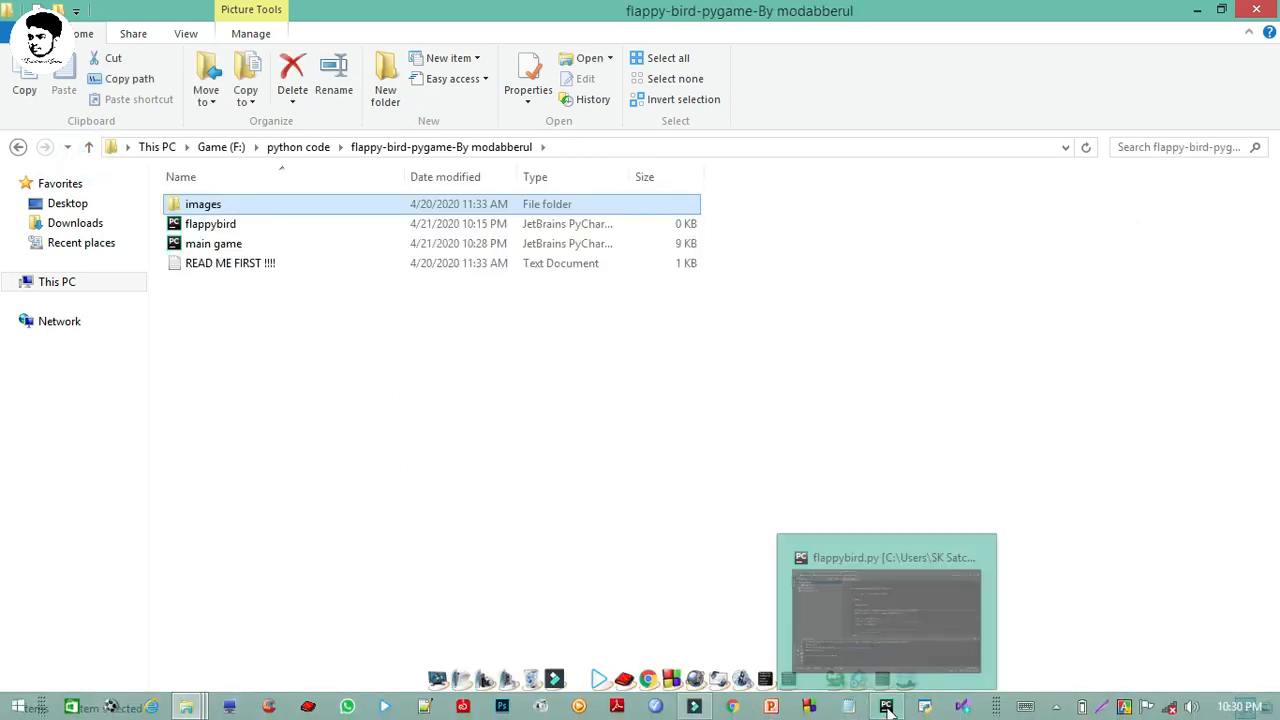
- Back in PyCharm, run 'main game' again and play a round of Flappy Bird
left_click(258, 32)
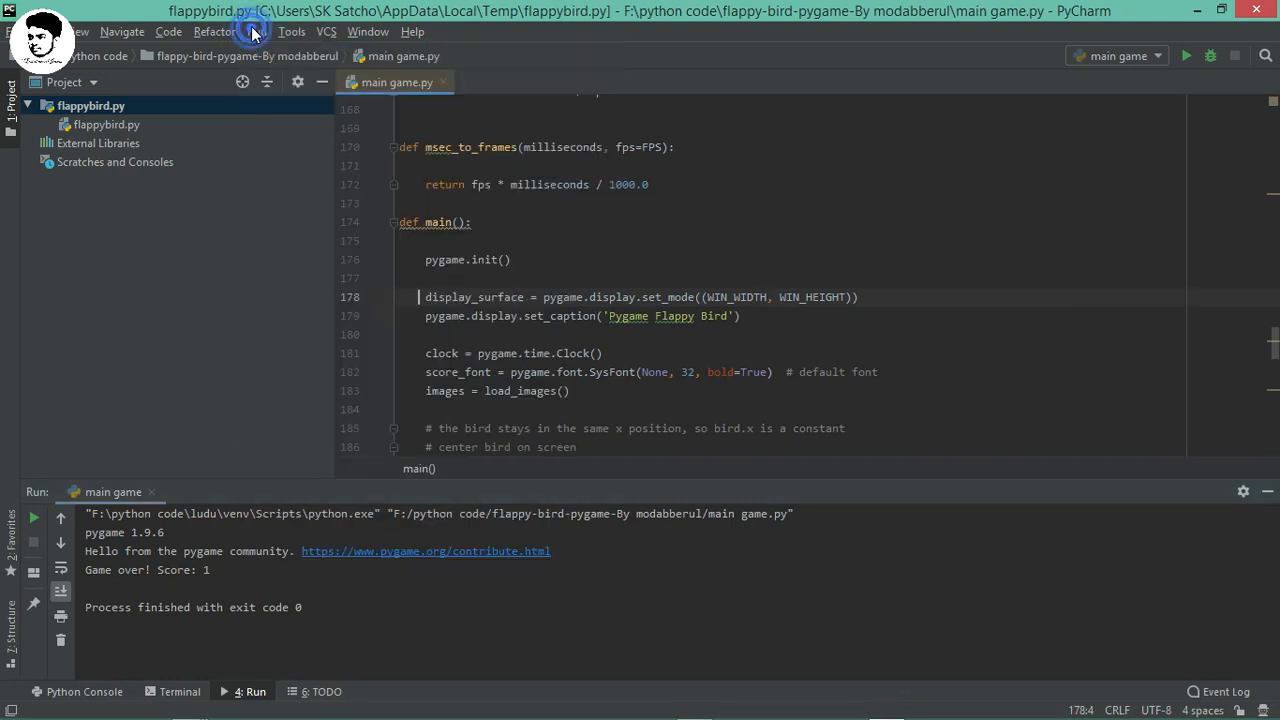
left_click(256, 32)
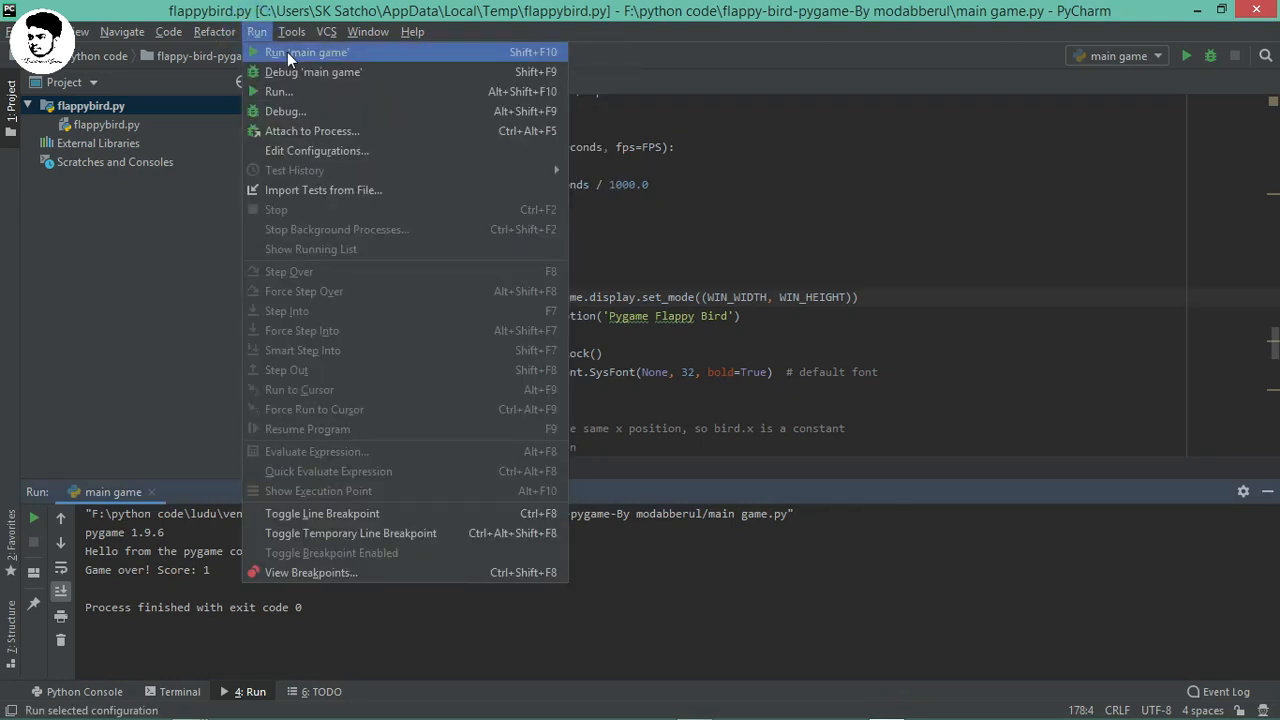
left_click(306, 52)
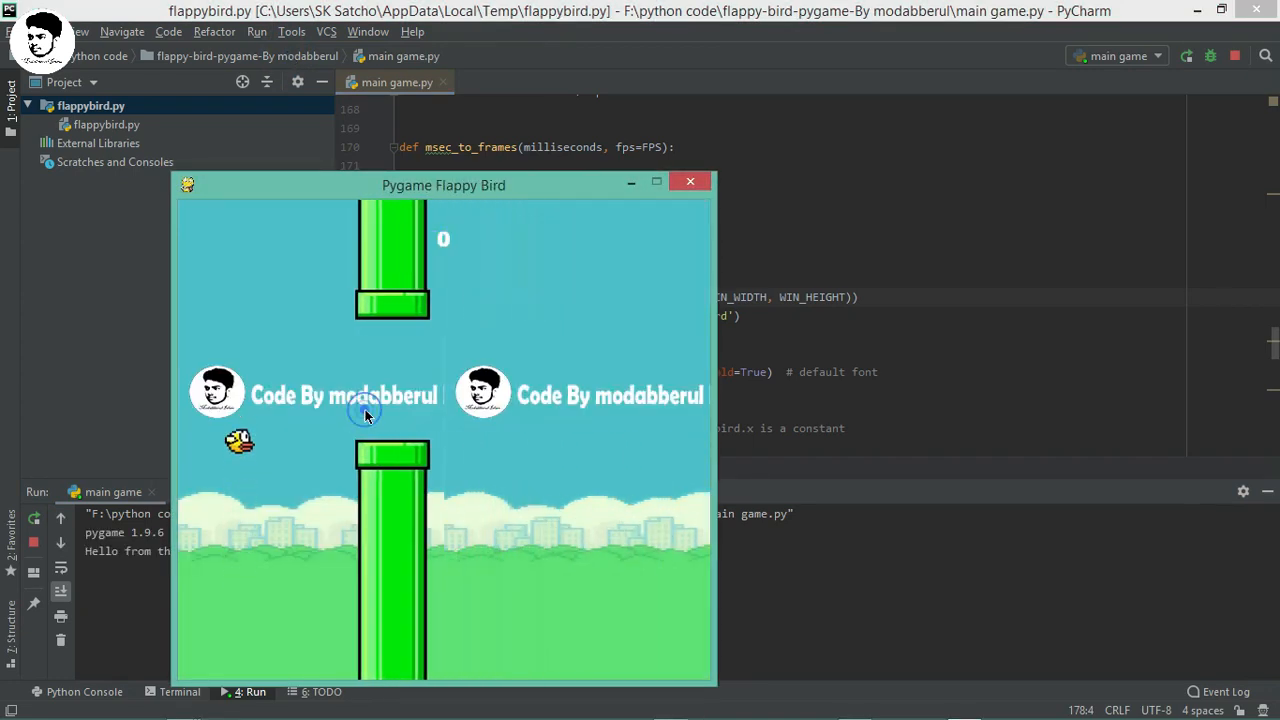
left_click(690, 180)
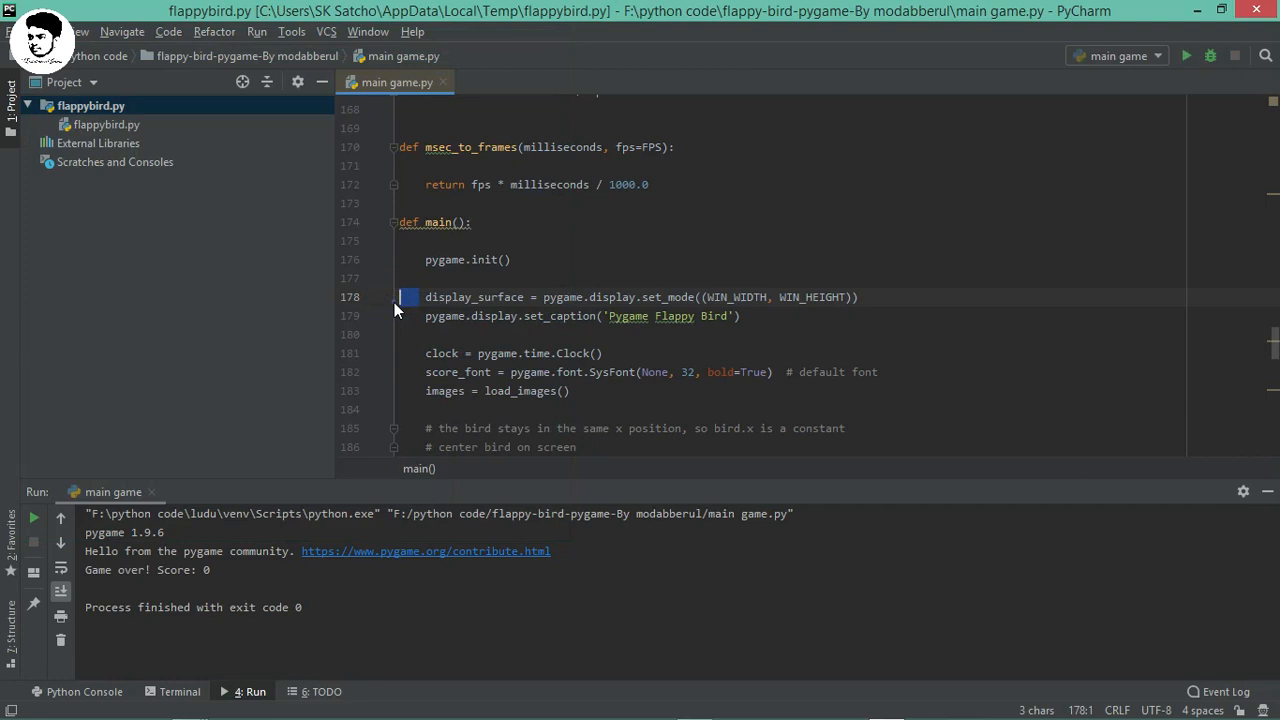
- Scroll the editor to review the load_images() image-loading code
left_click(374, 296)
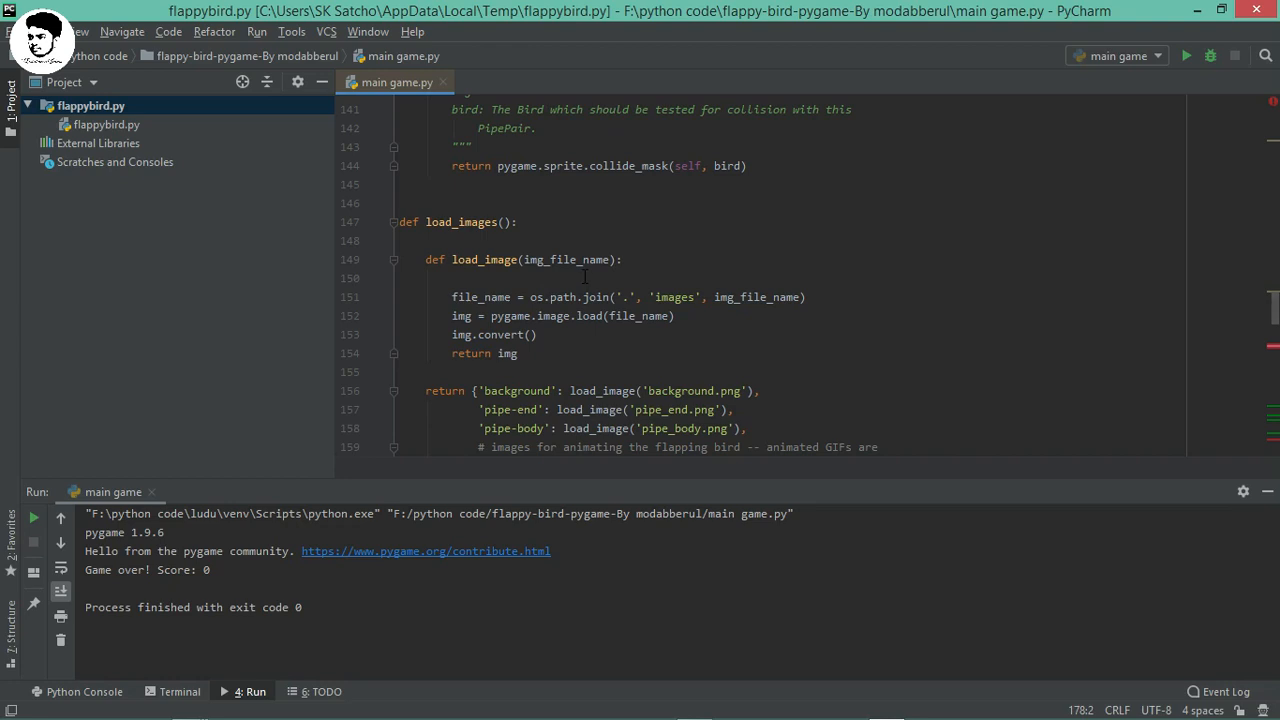
scroll("down", 3)
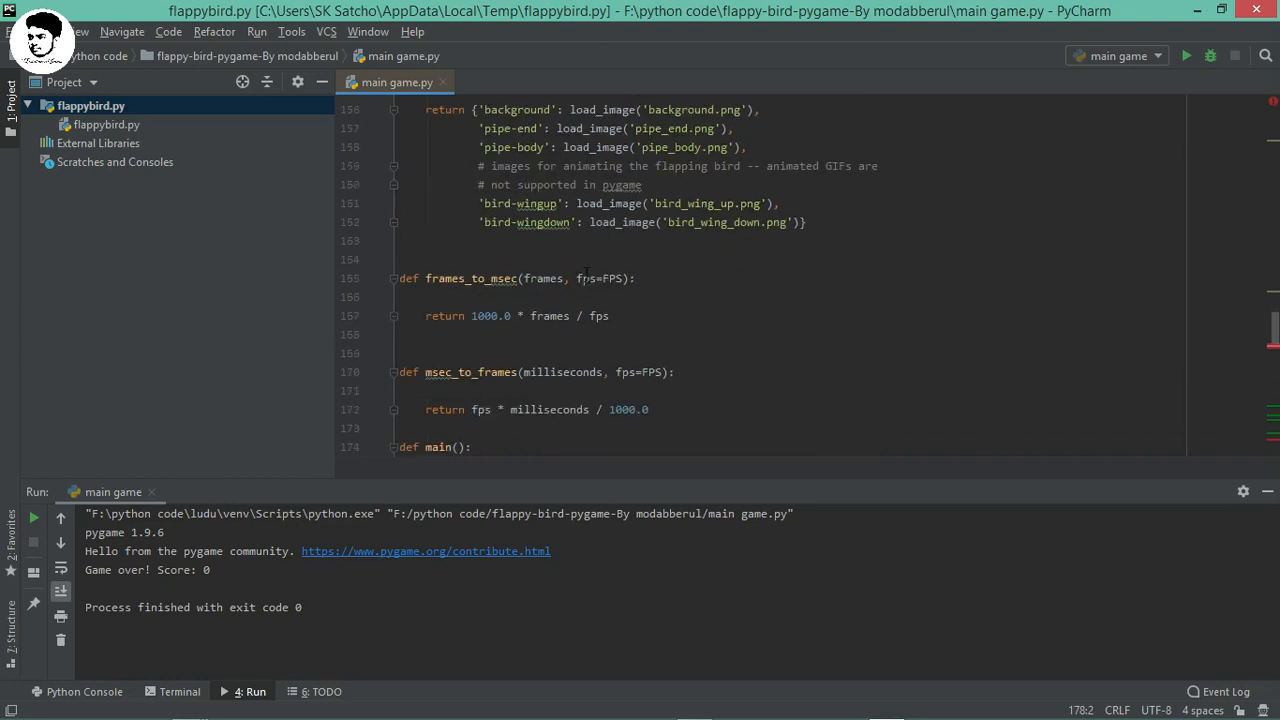